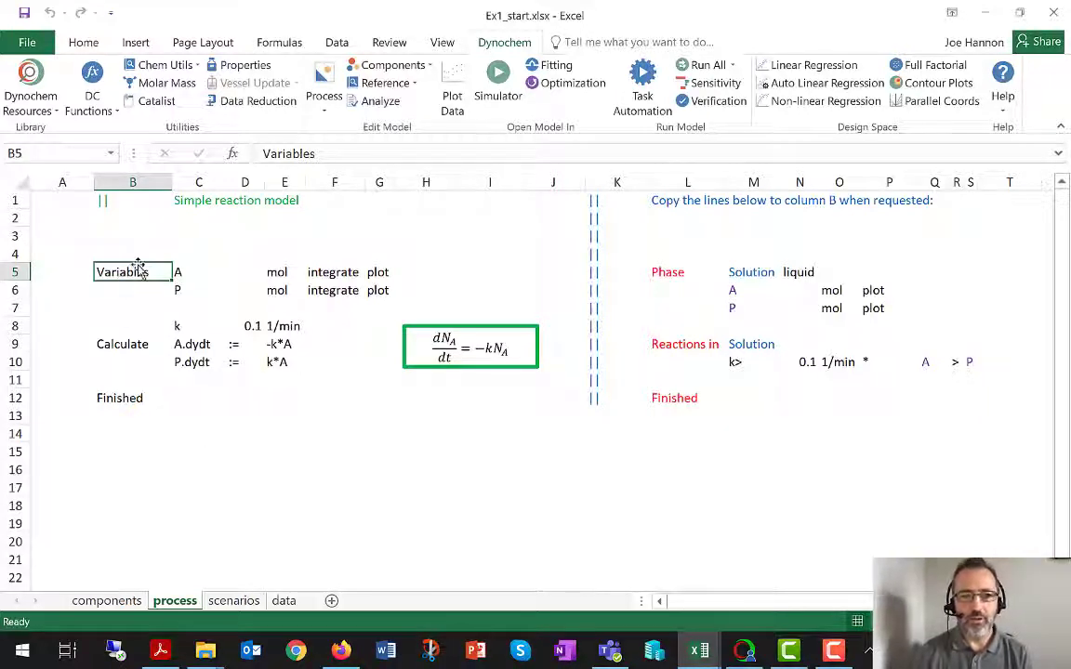
Select the Variables cell and the Phase-to-Finished lines, then open the Statements reference workbook
drag(132, 271, 356, 290)
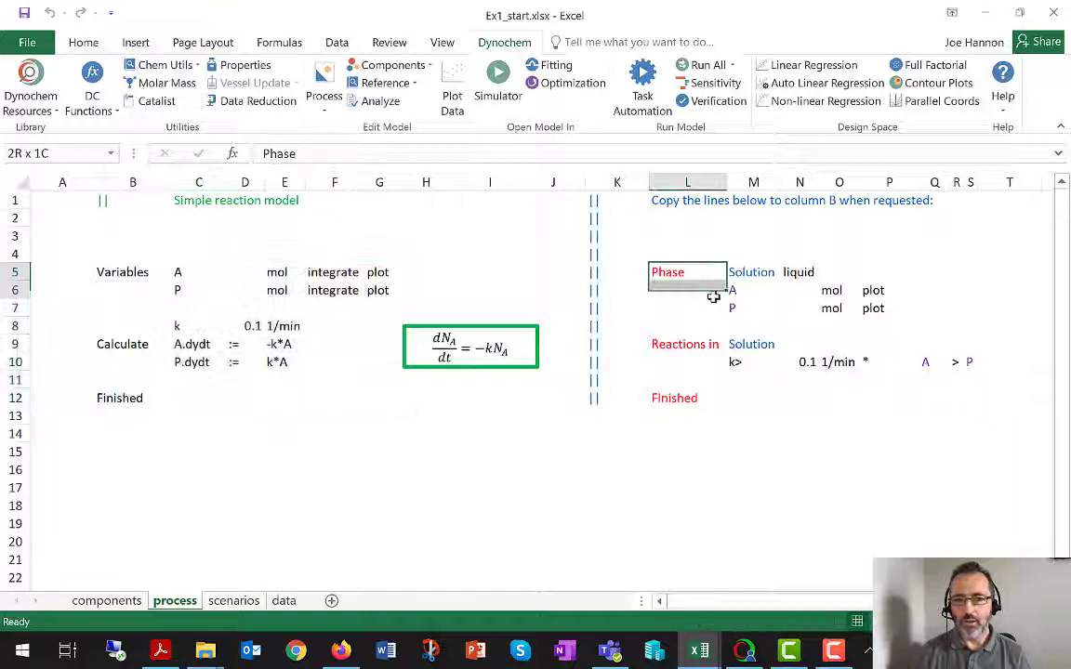
drag(686, 271, 970, 397)
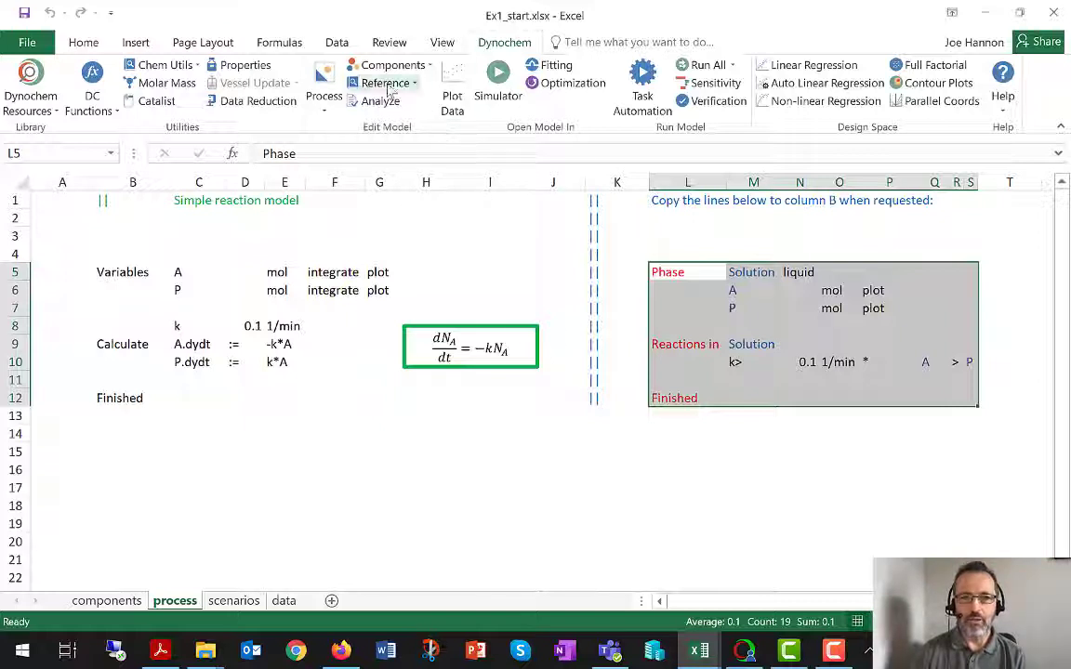
click(383, 83)
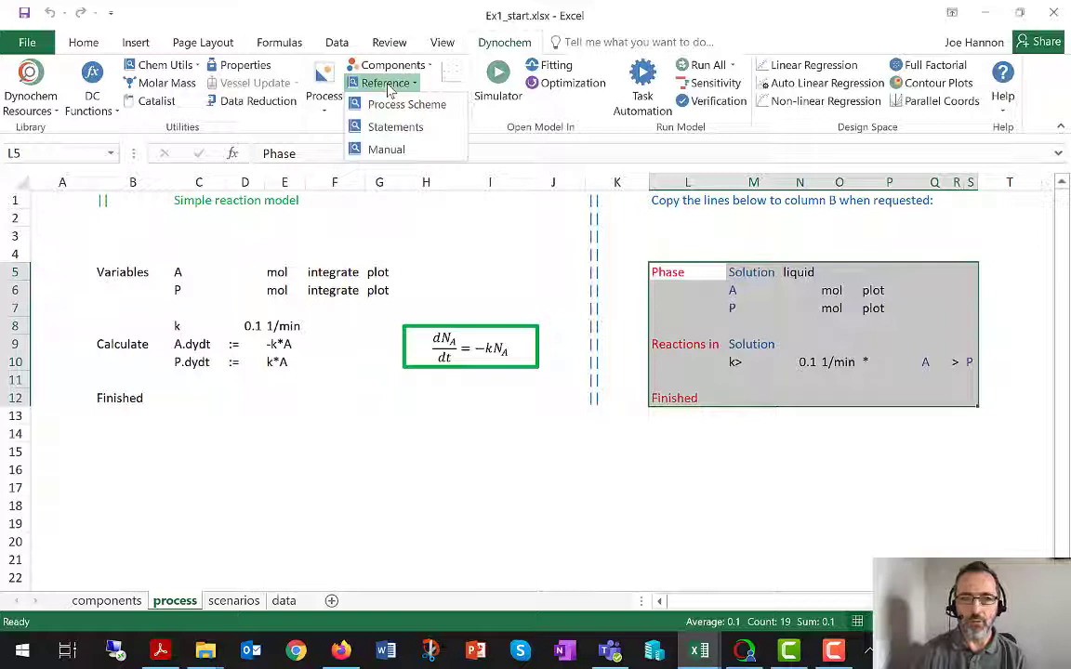
mouse_move(395, 126)
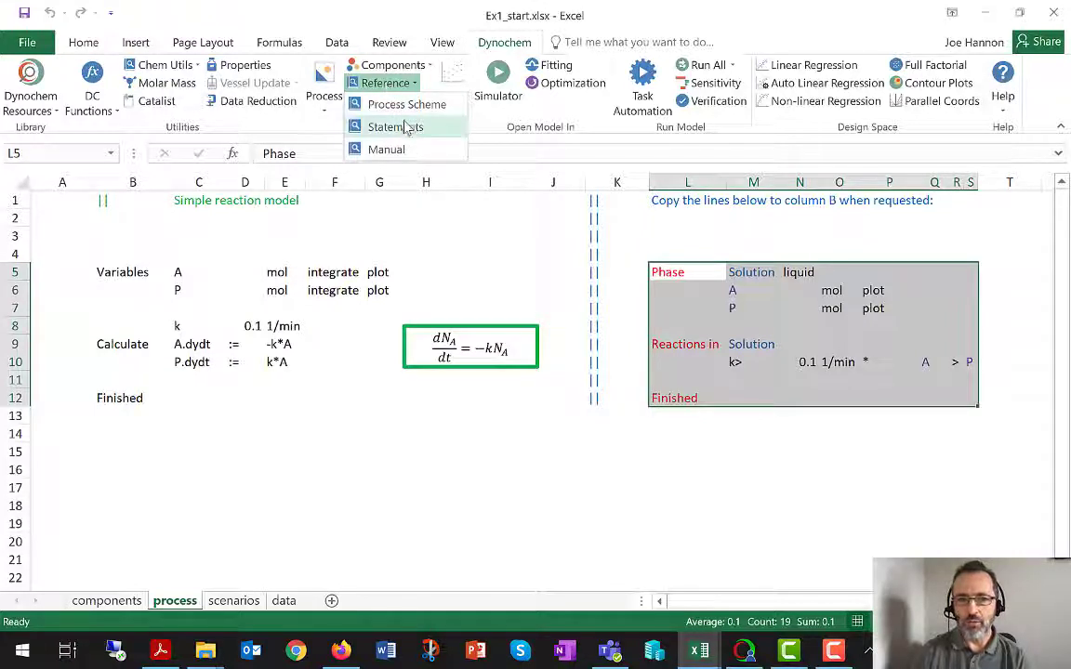
mouse_move(395, 126)
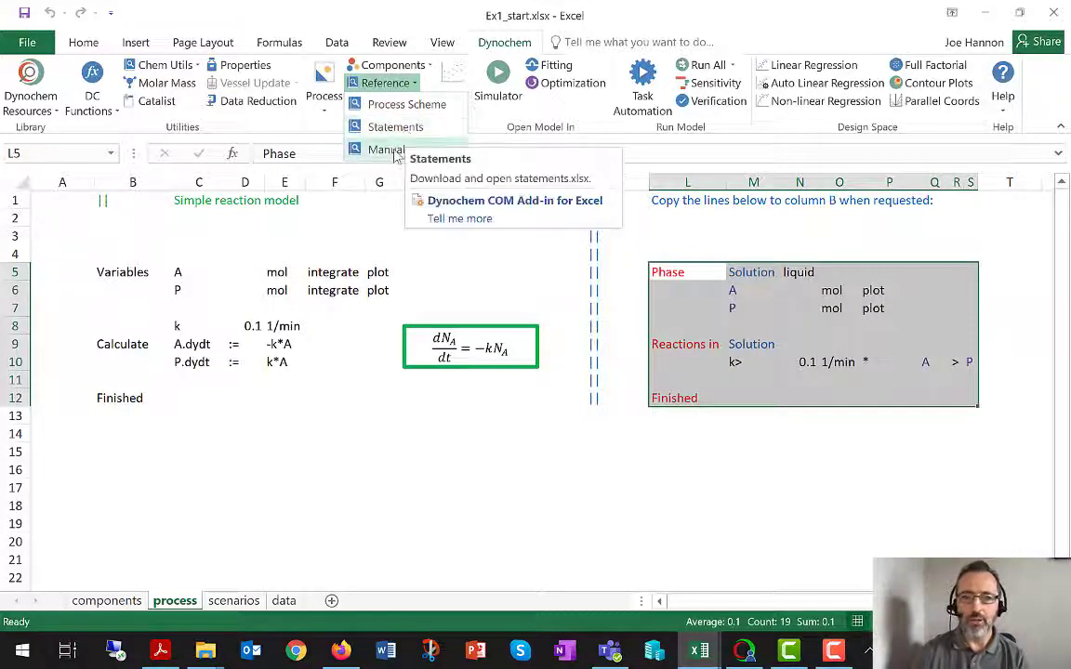
mouse_move(385, 148)
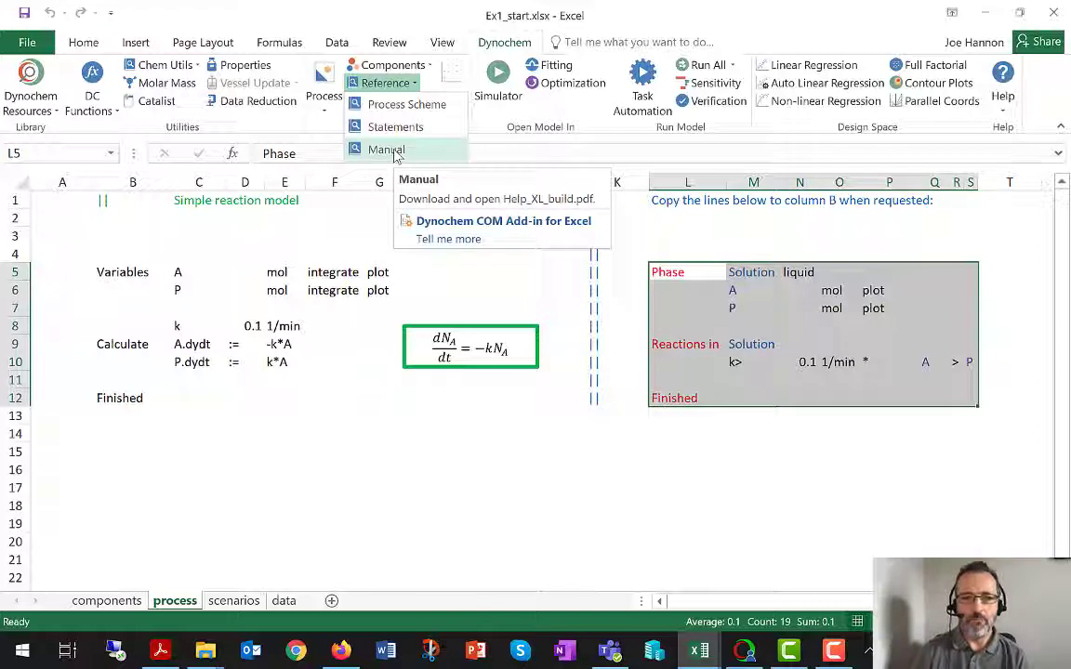
mouse_move(395, 127)
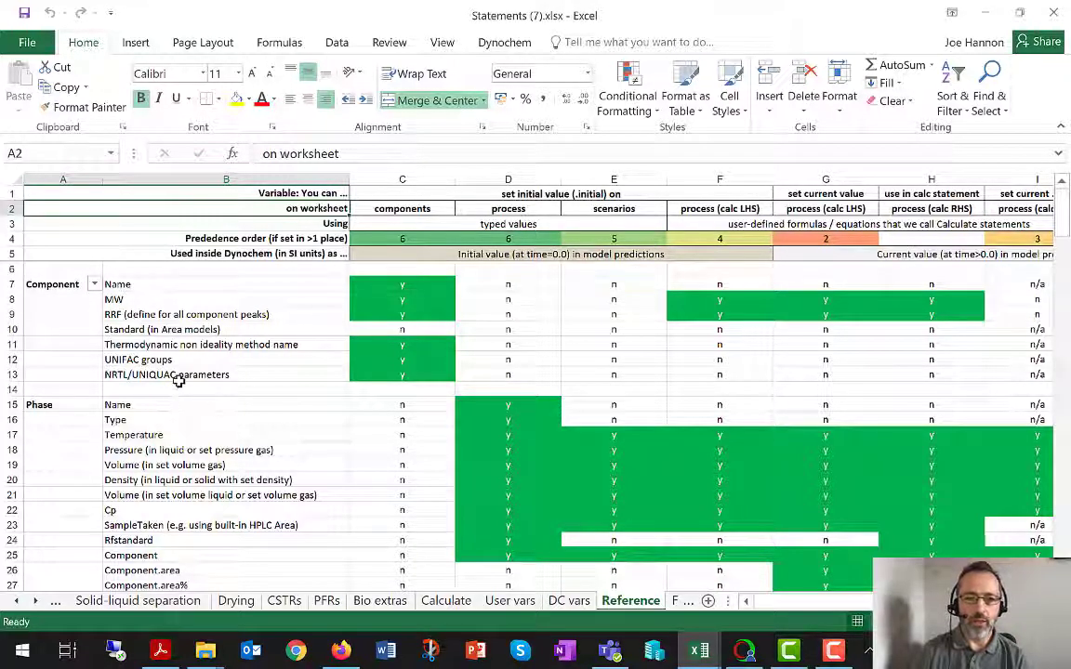
scroll(down, 3)
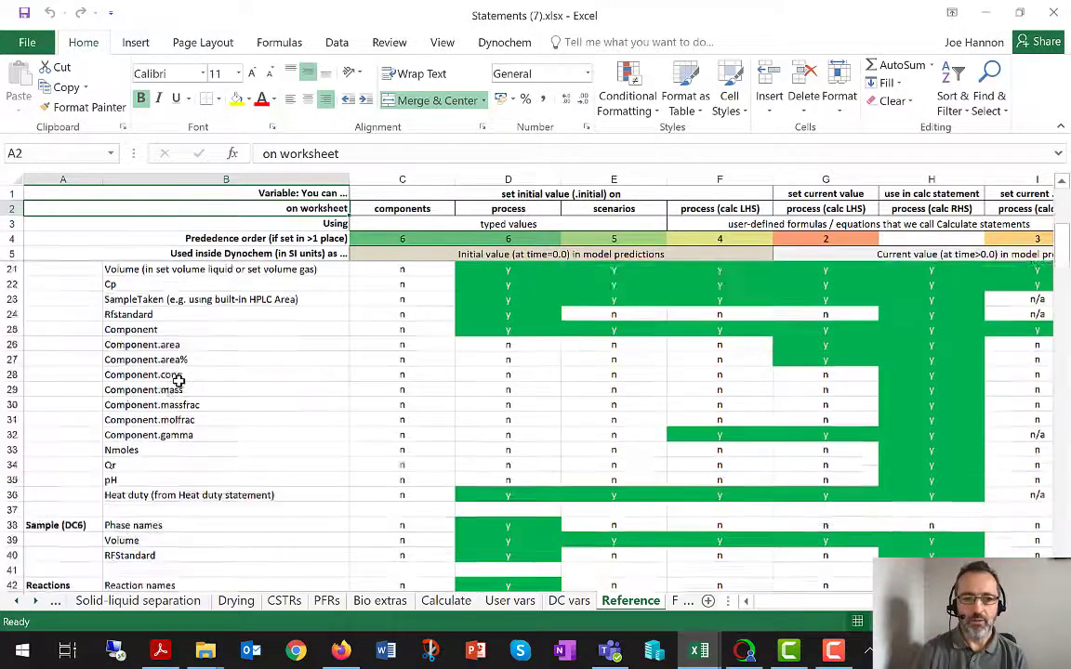
scroll(down, 3)
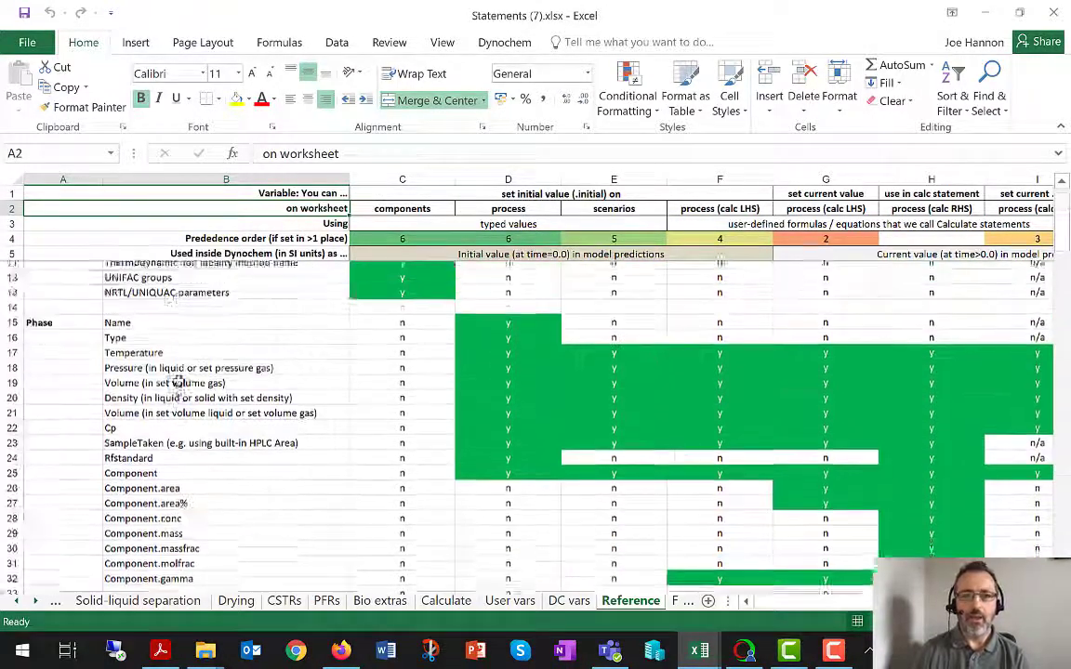
scroll(up, 3)
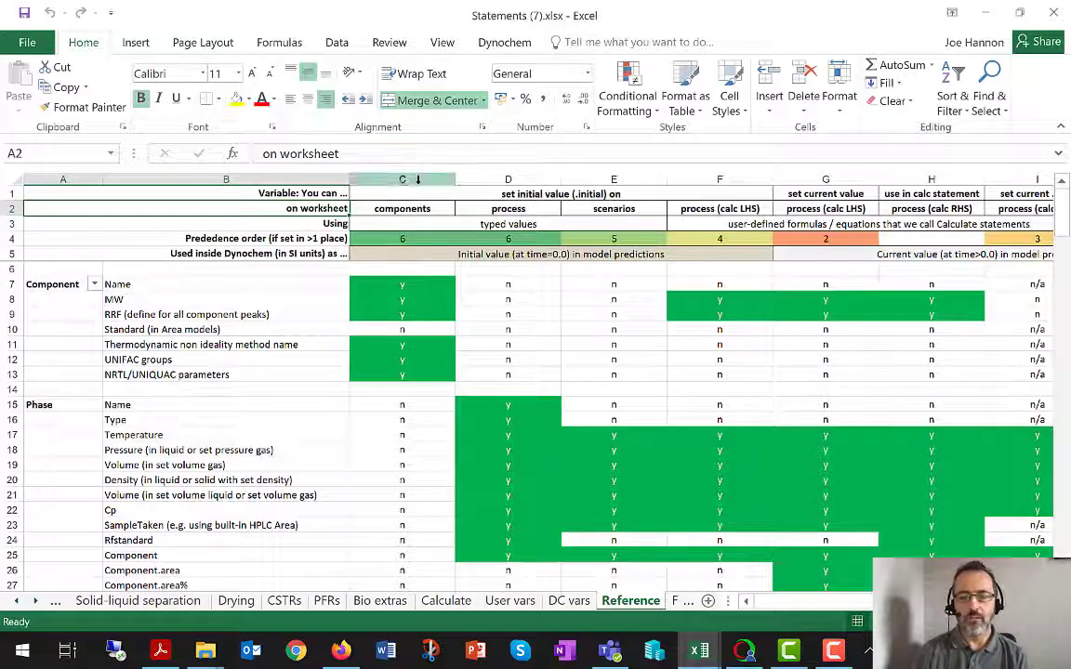
click(402, 178)
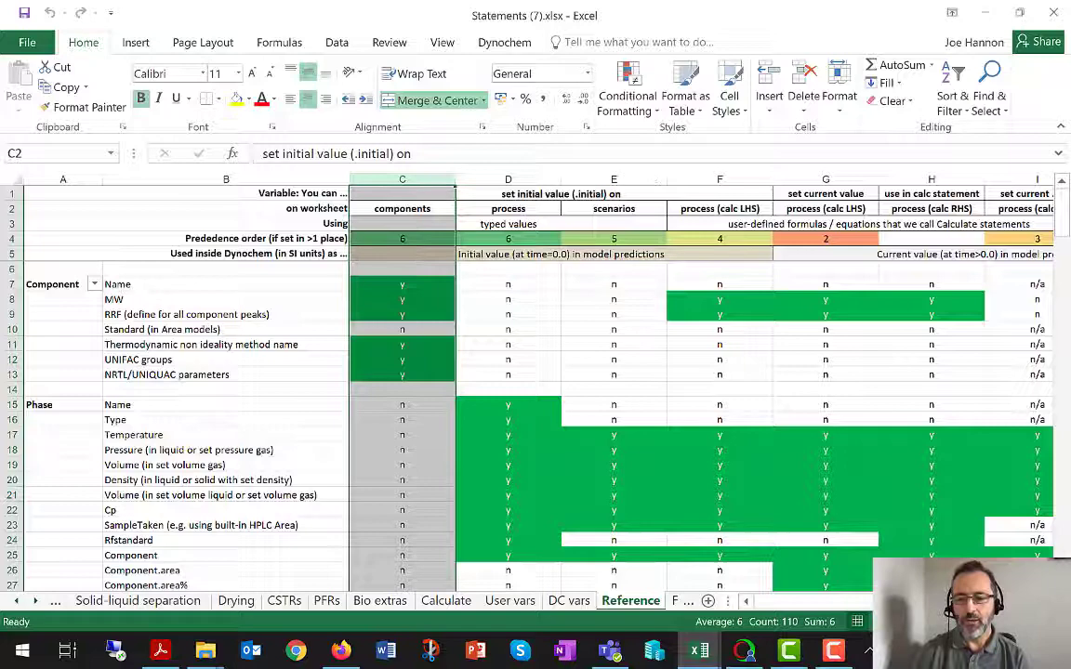
scroll(right, 3)
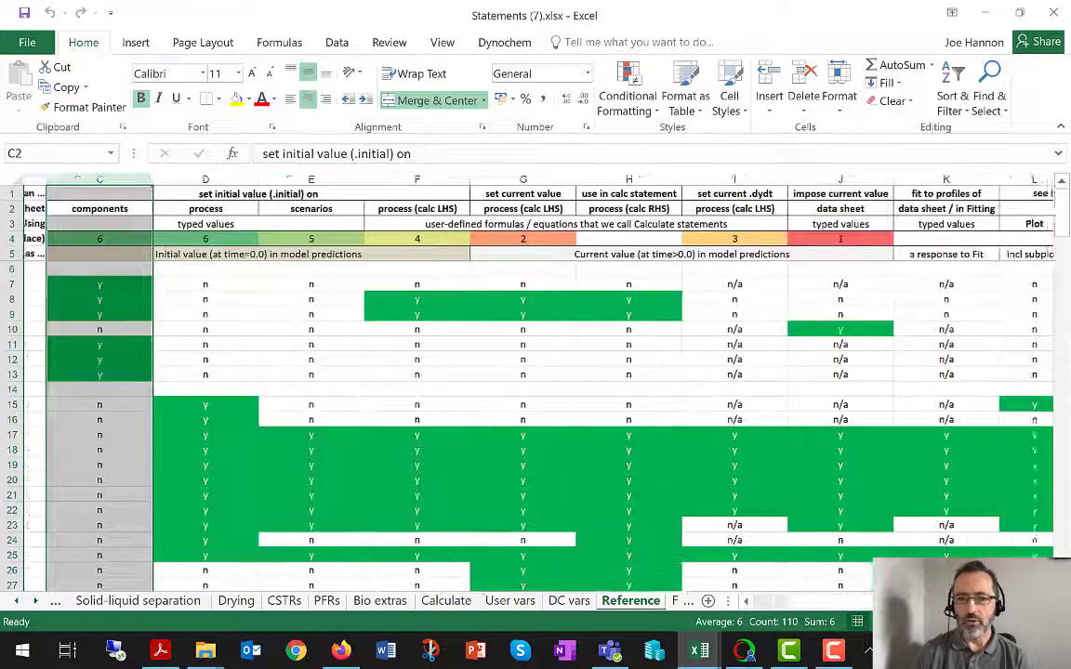
scroll(right, 3)
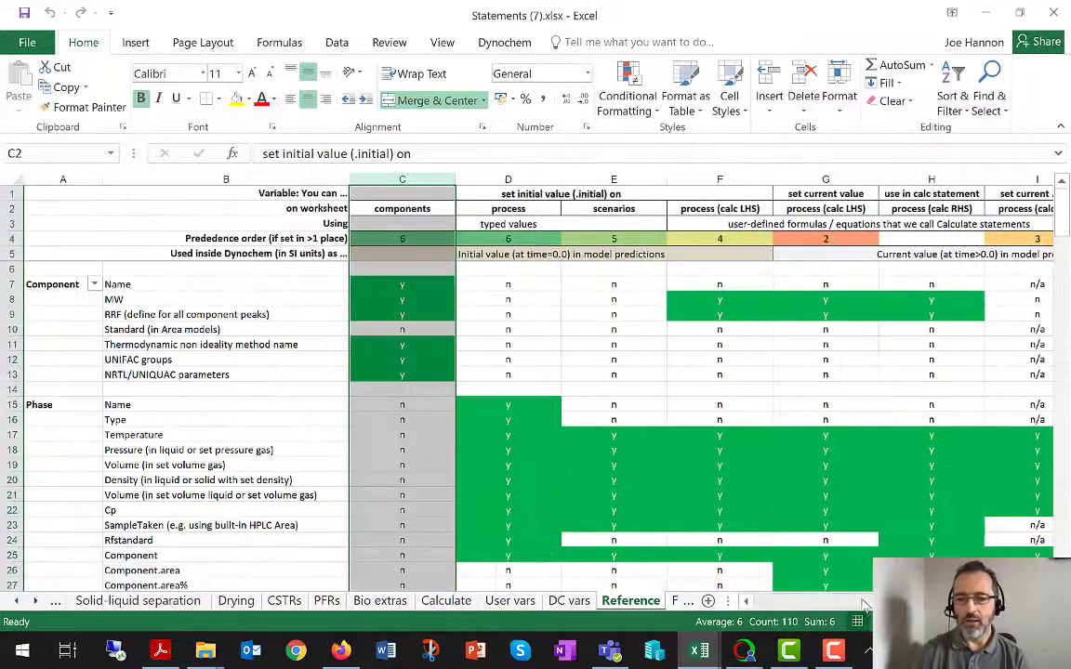
click(401, 283)
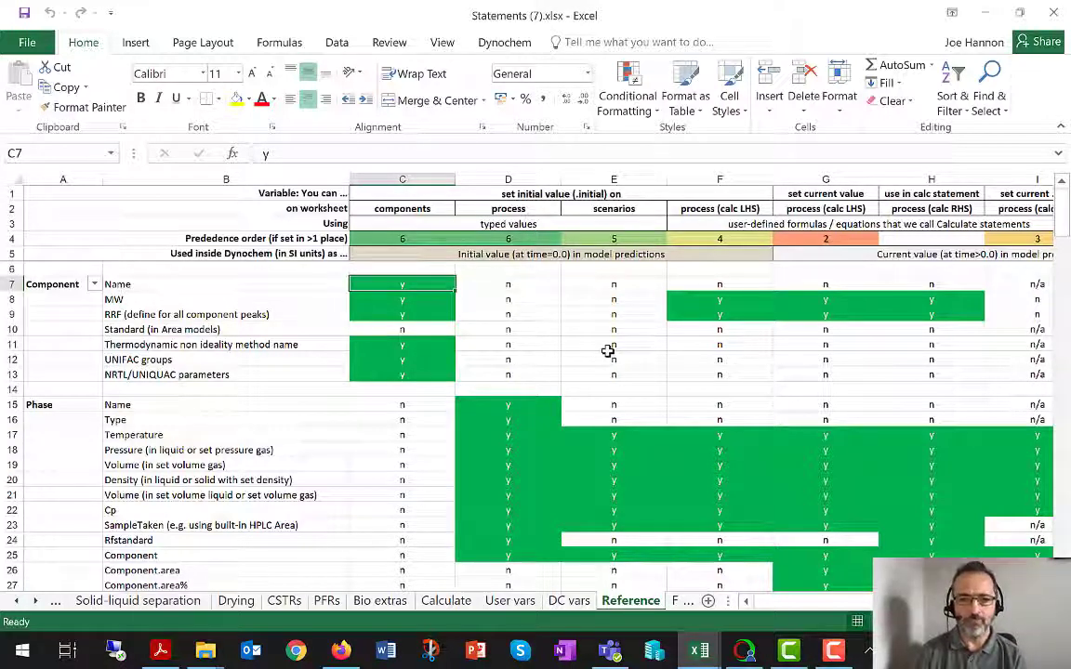
mouse_move(327, 177)
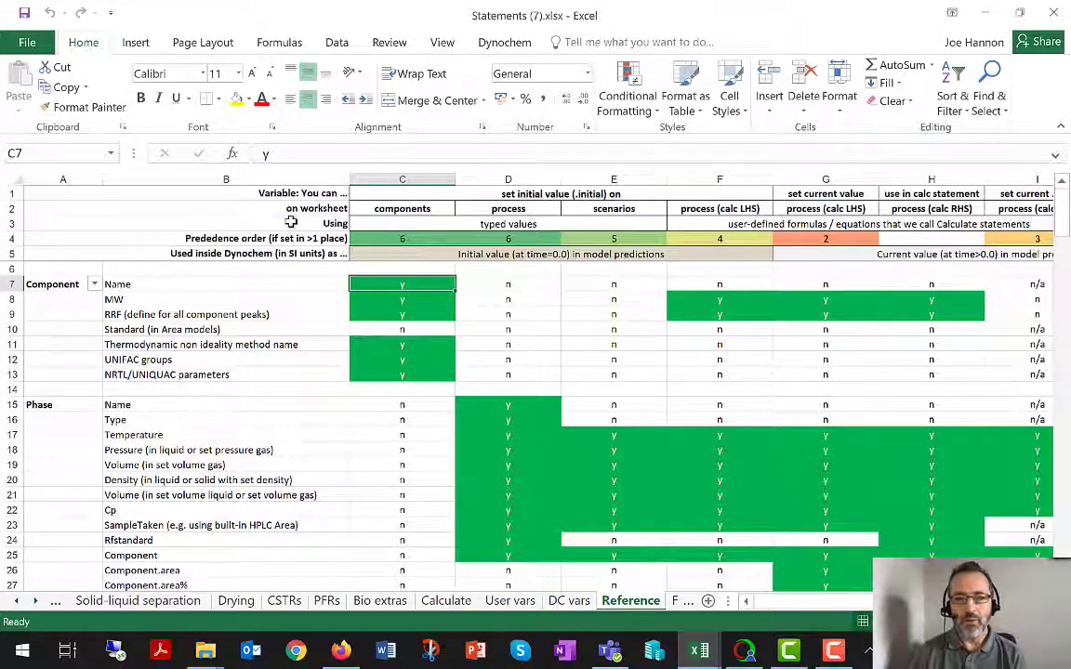
Export the statements sheet as PDF, overwriting the existing Statements (7).pdf
click(26, 41)
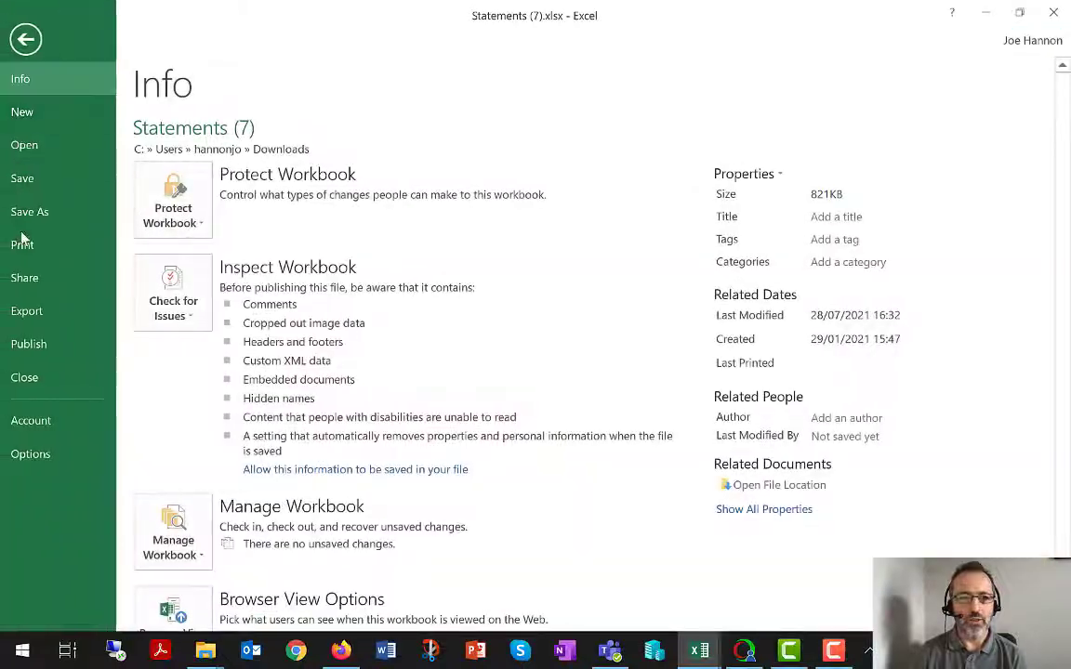
click(27, 310)
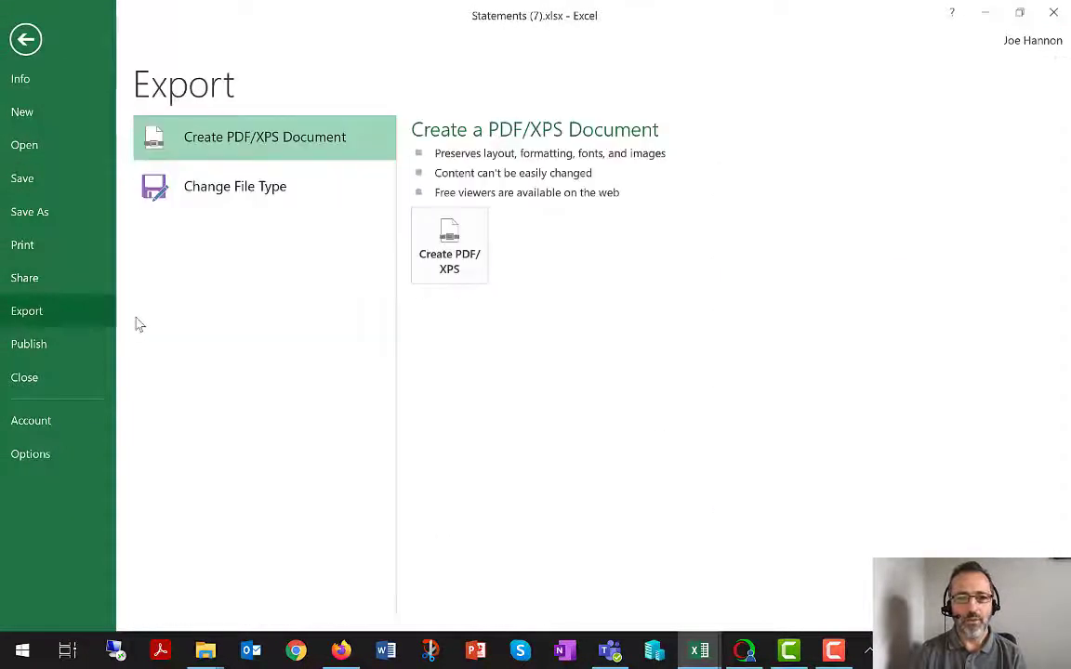
click(449, 245)
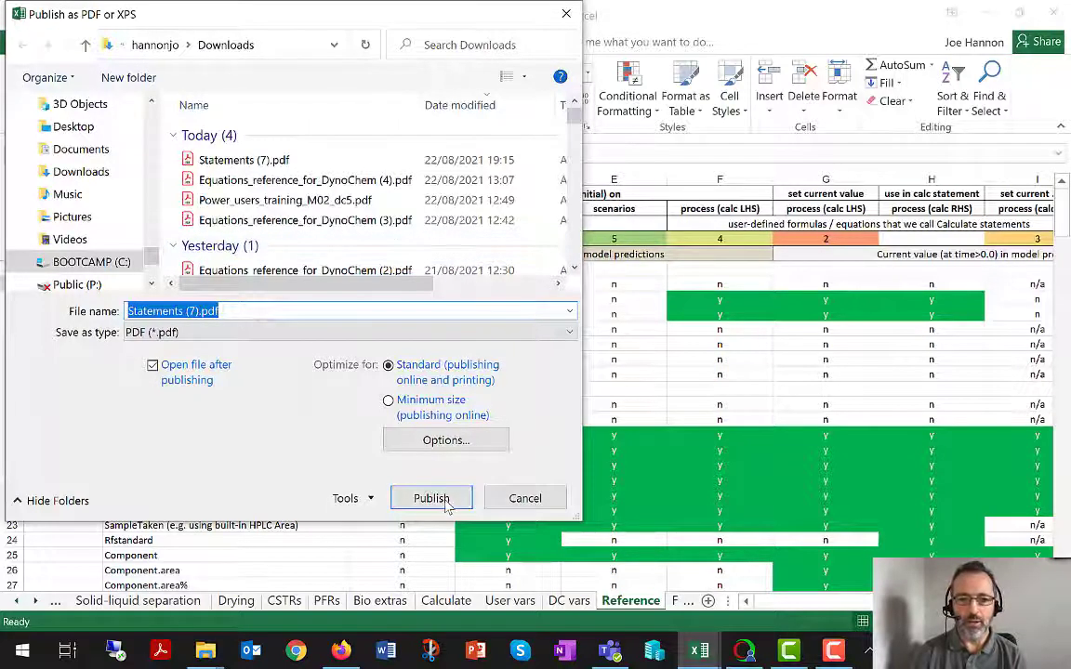
click(430, 498)
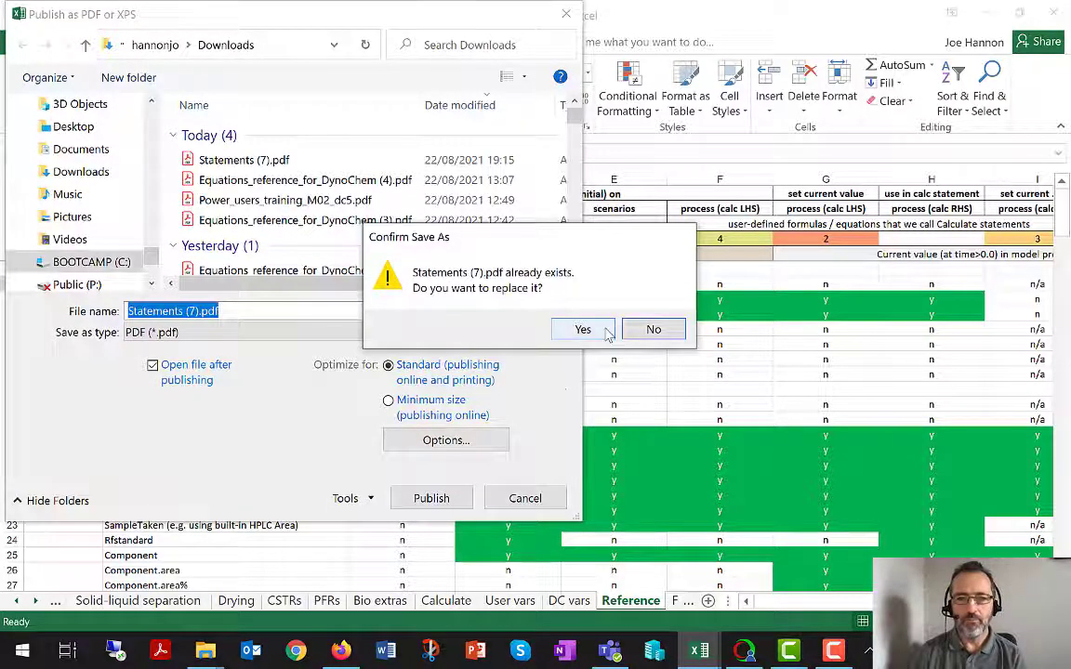
click(582, 329)
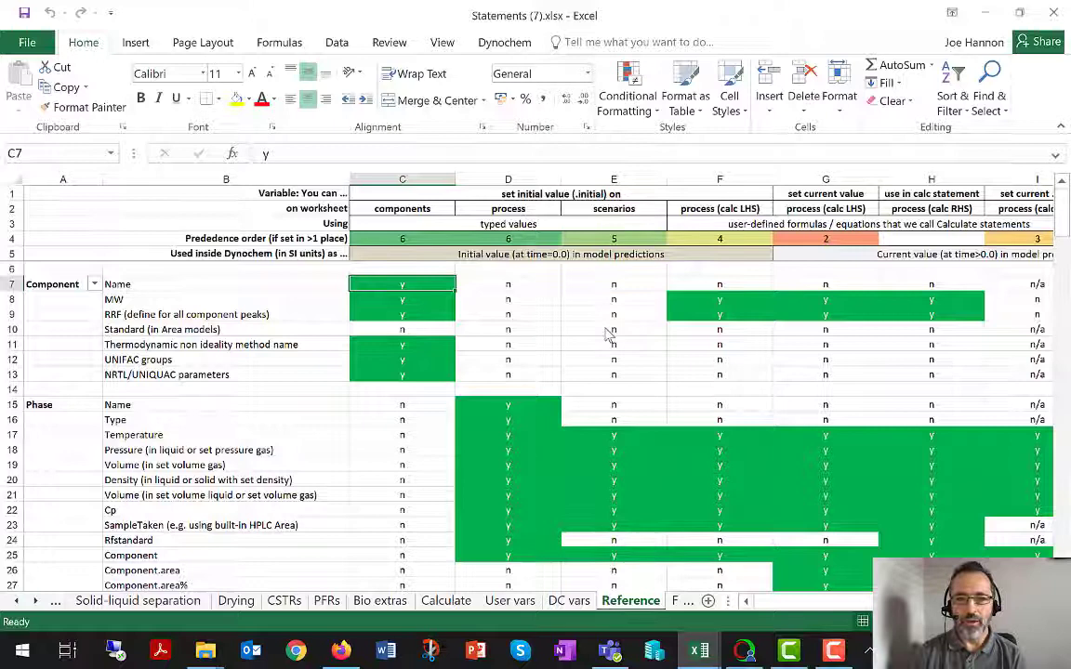
View the statements PDF at 150% zoom, scroll through it, then close Acrobat Reader
click(160, 649)
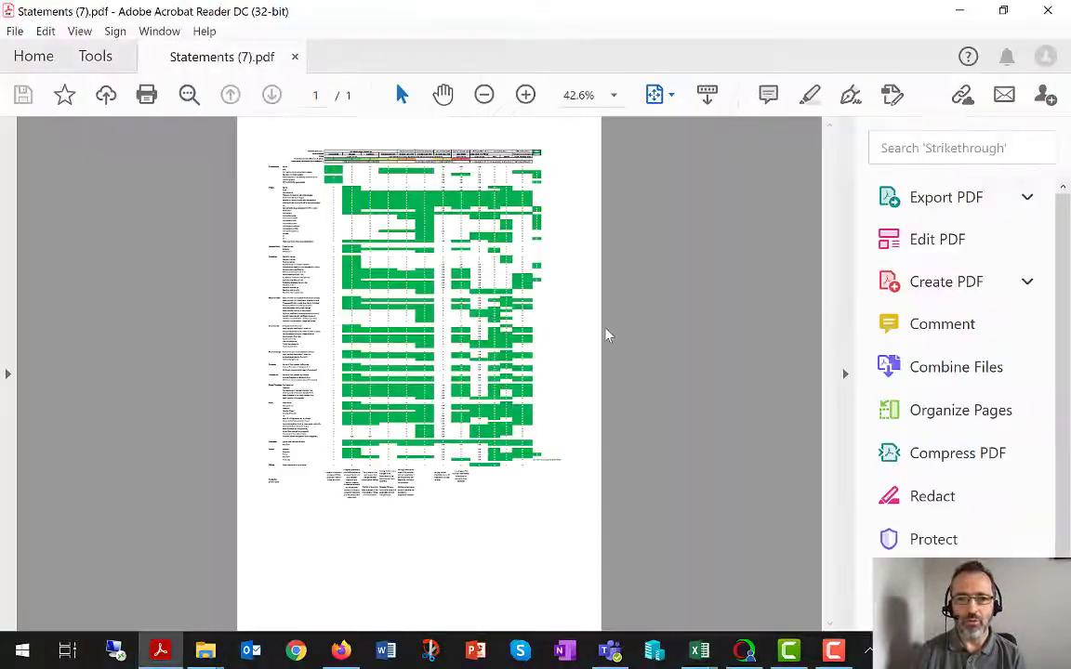
click(613, 95)
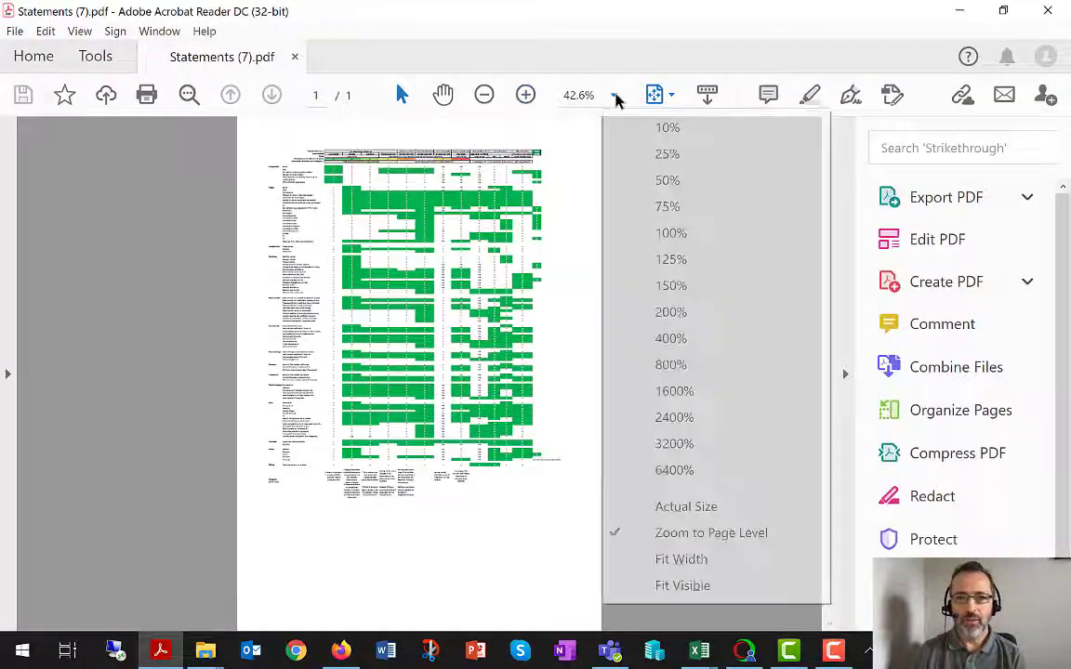
mouse_move(710, 286)
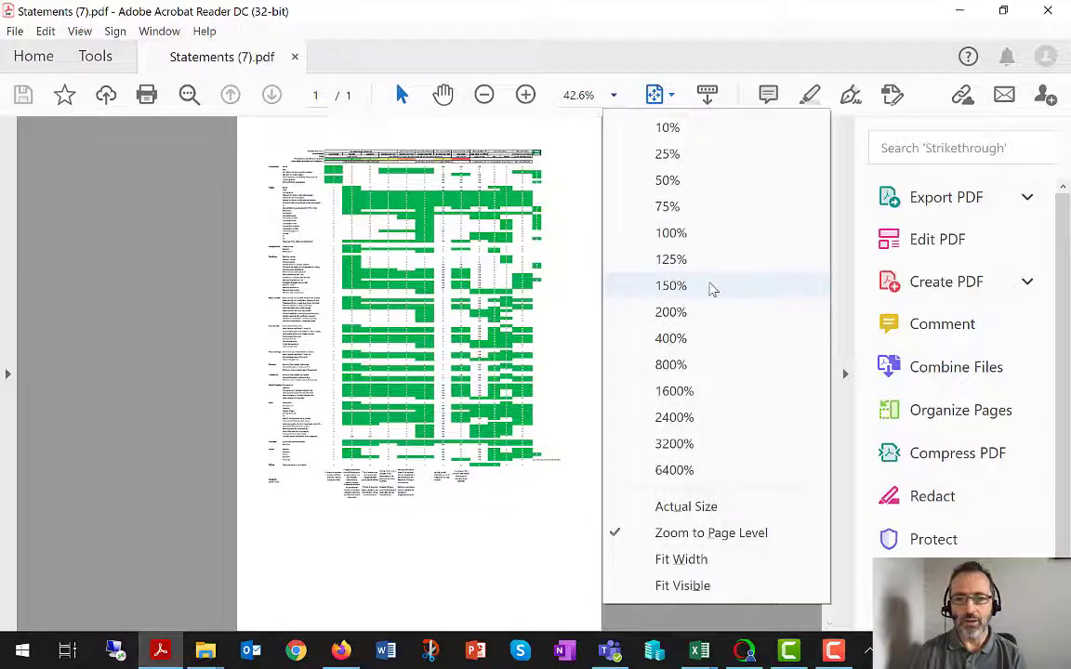
click(670, 286)
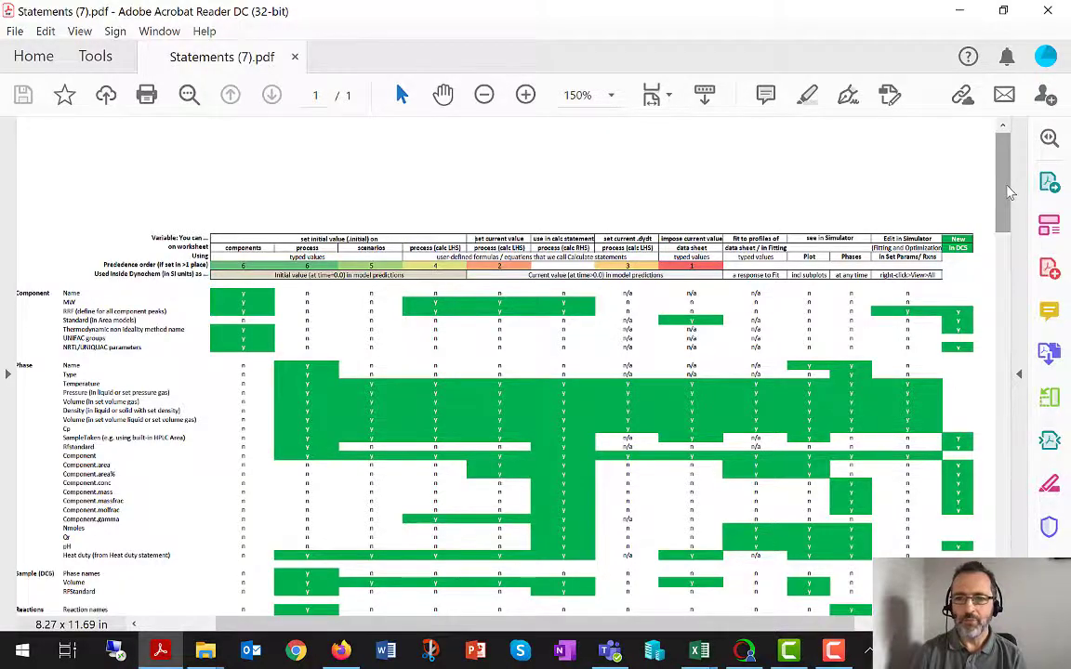
scroll(down, 3)
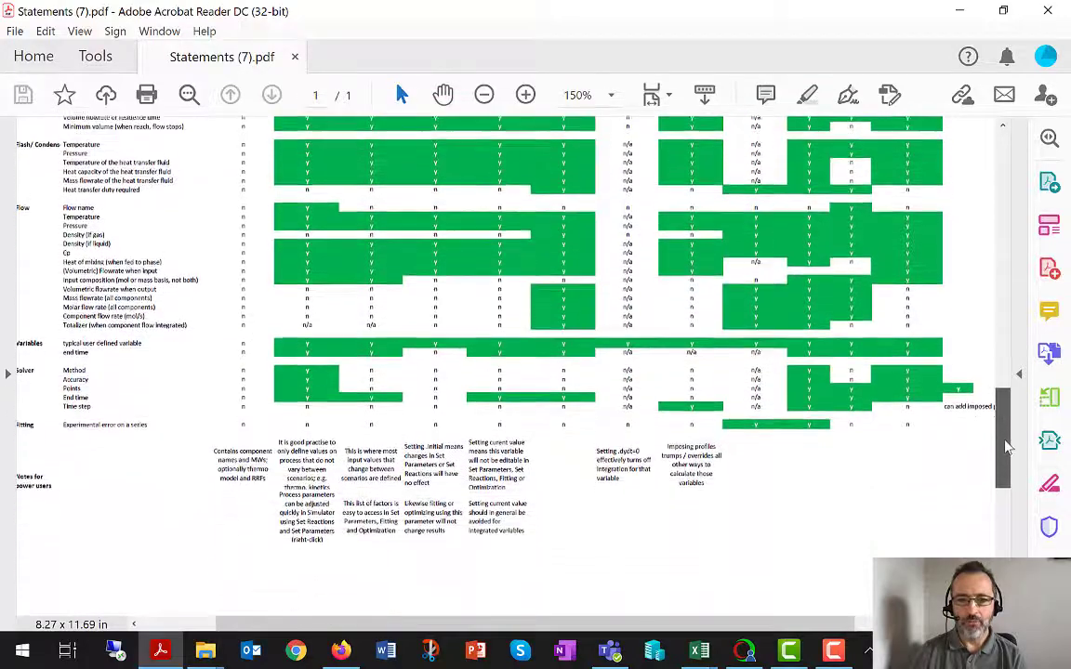
scroll(up, 3)
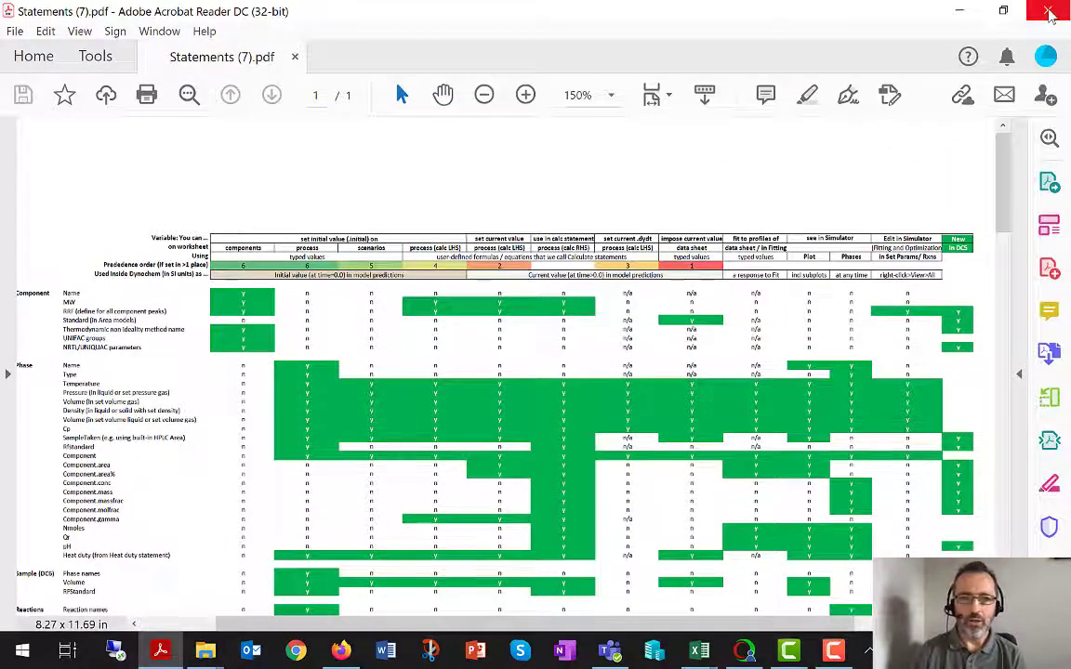
mouse_move(1048, 12)
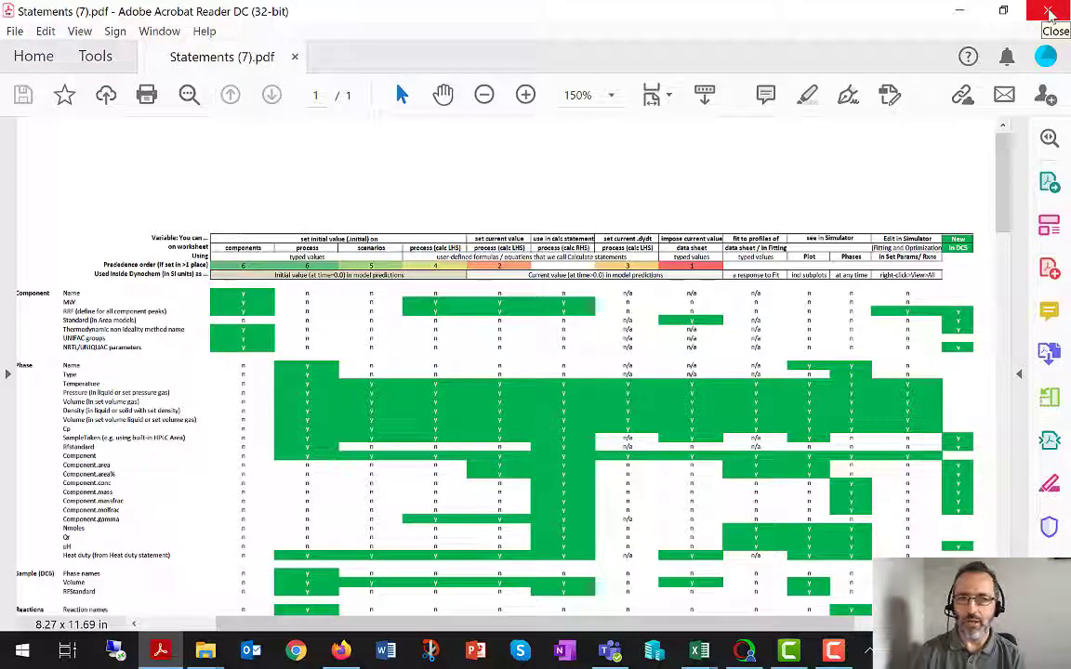
click(698, 650)
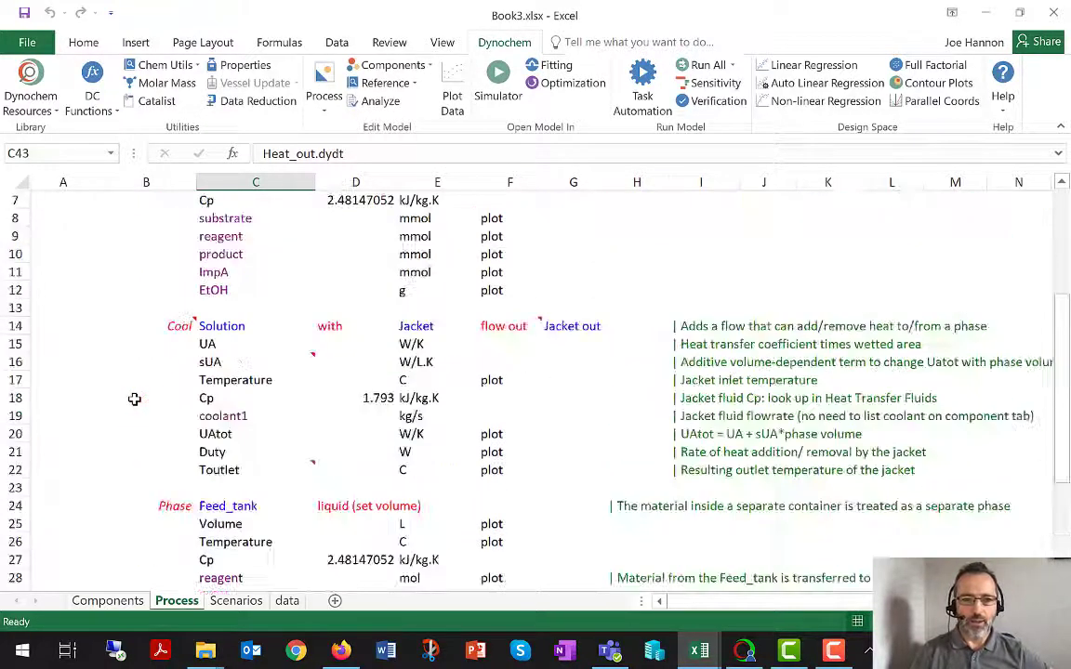
scroll(down, 3)
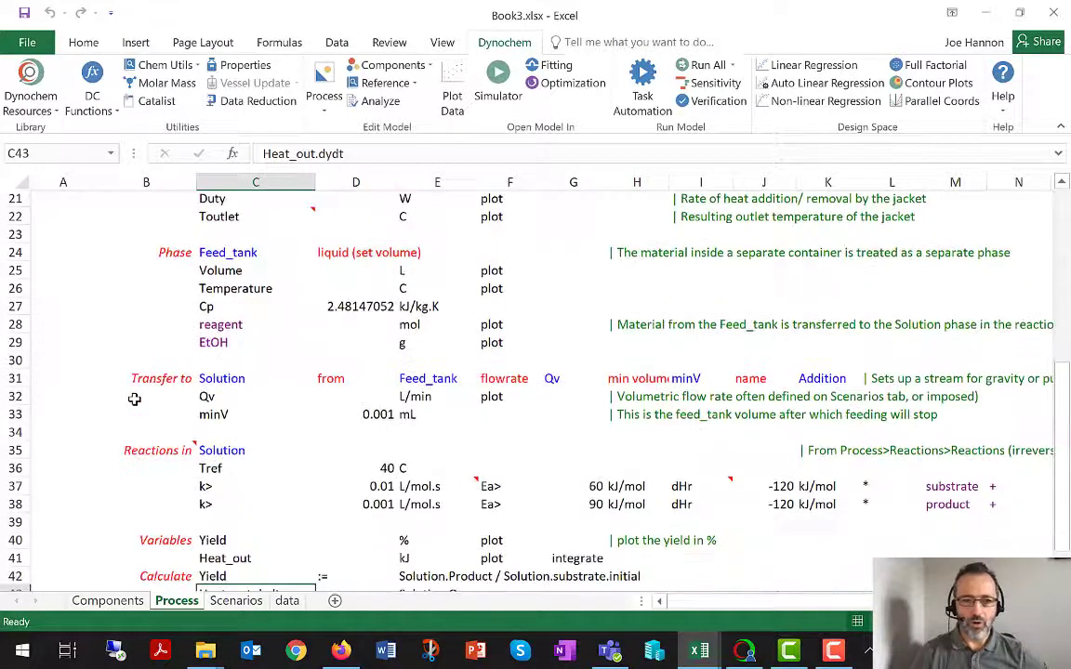
scroll(down, 3)
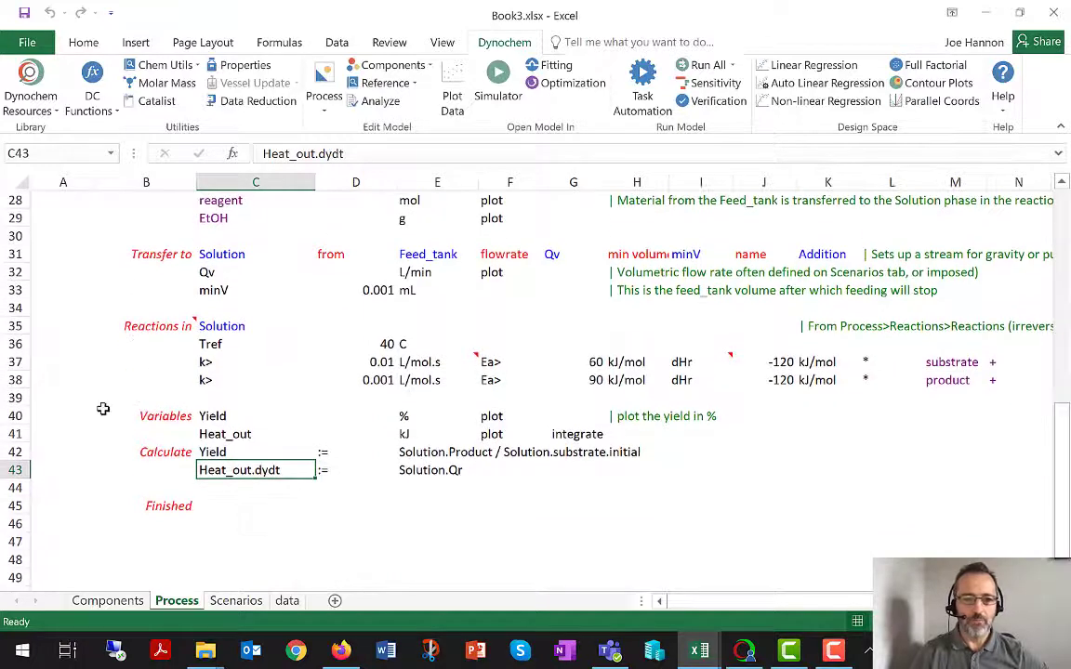
click(63, 433)
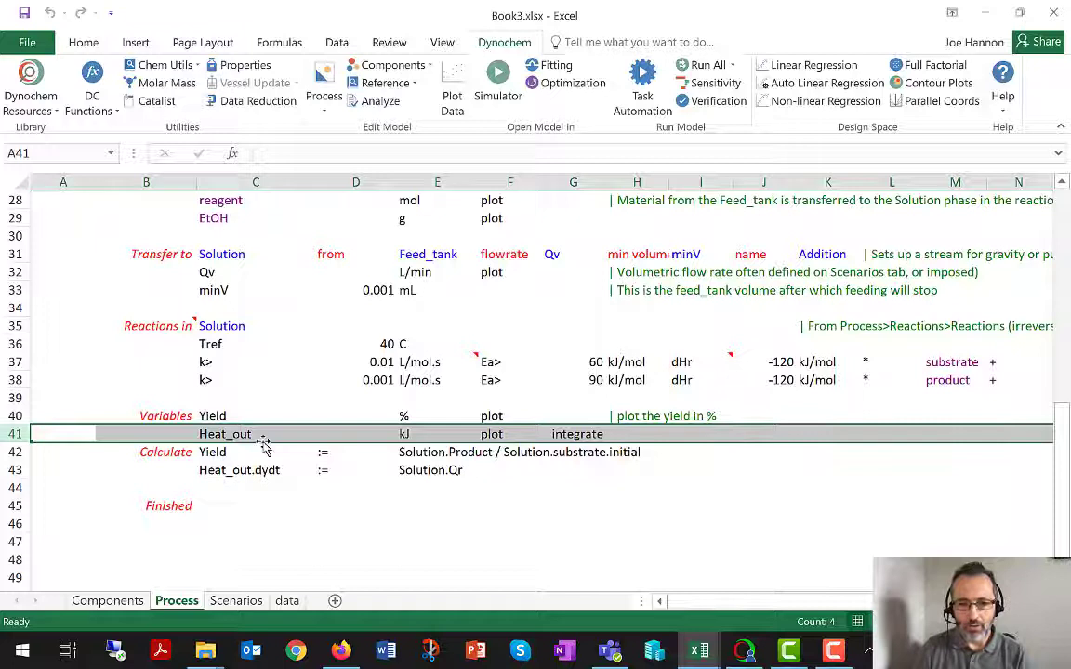
click(224, 434)
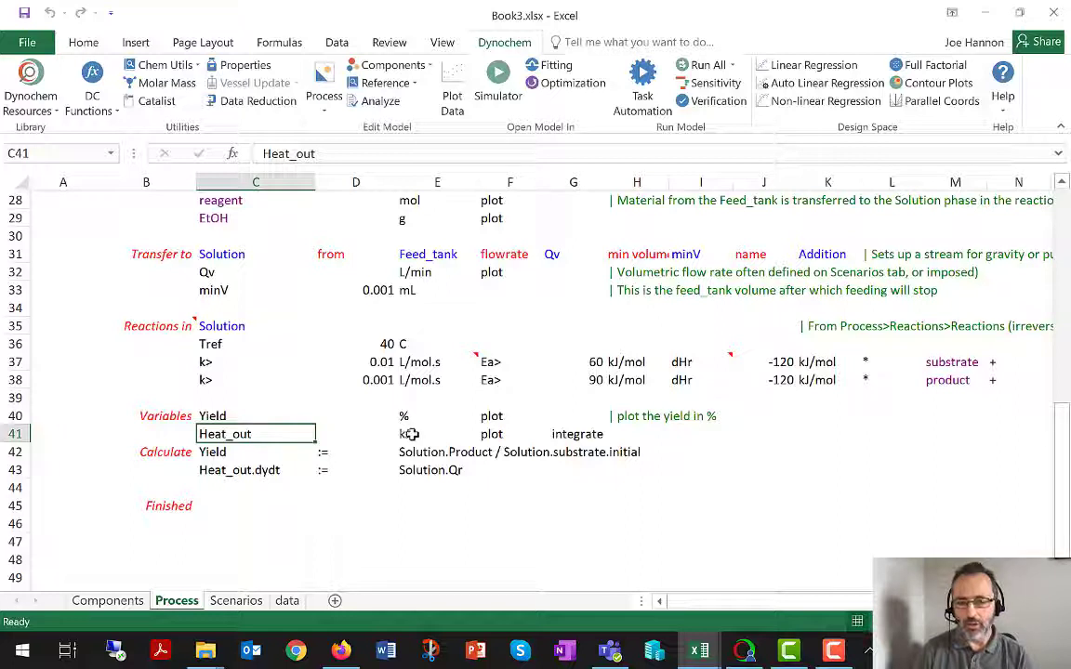
click(436, 433)
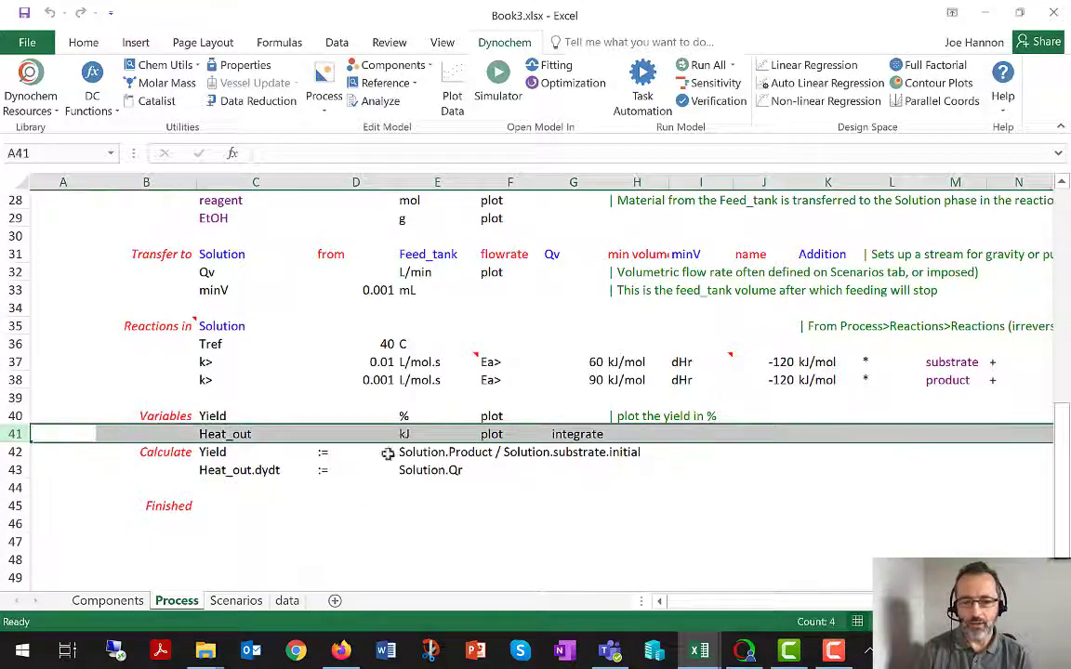
click(437, 434)
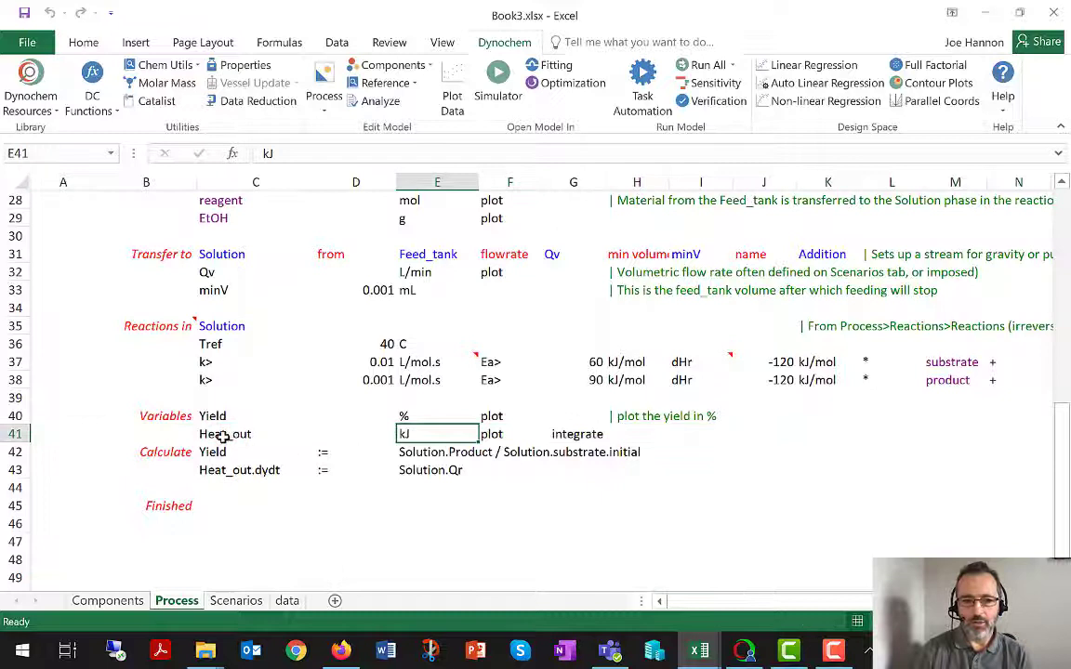
mouse_move(221, 434)
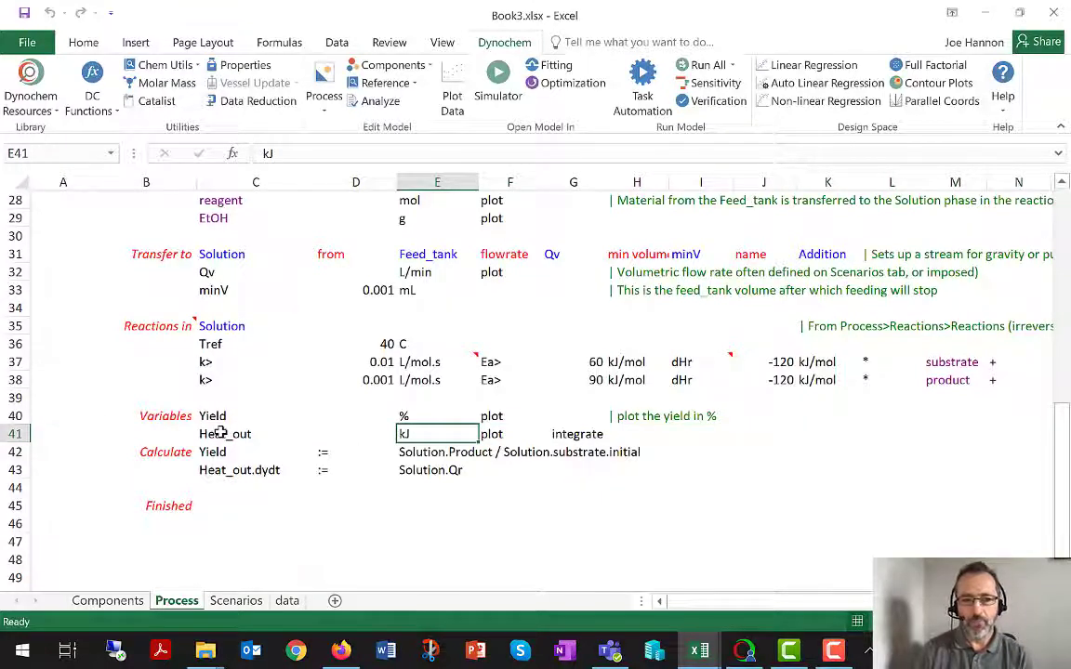
click(256, 433)
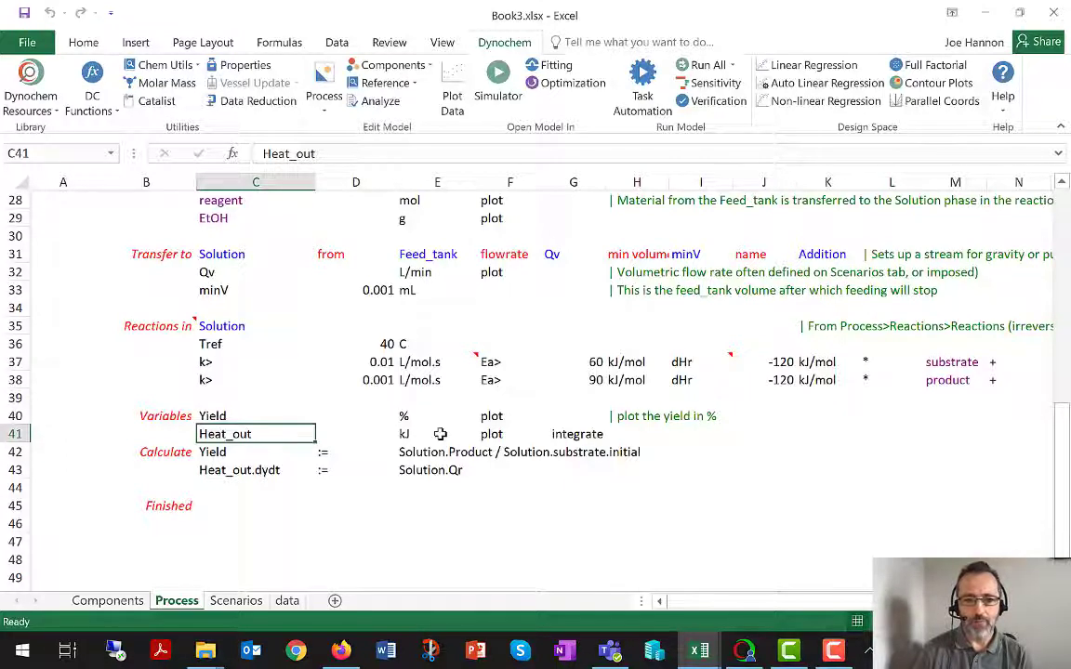
mouse_move(281, 449)
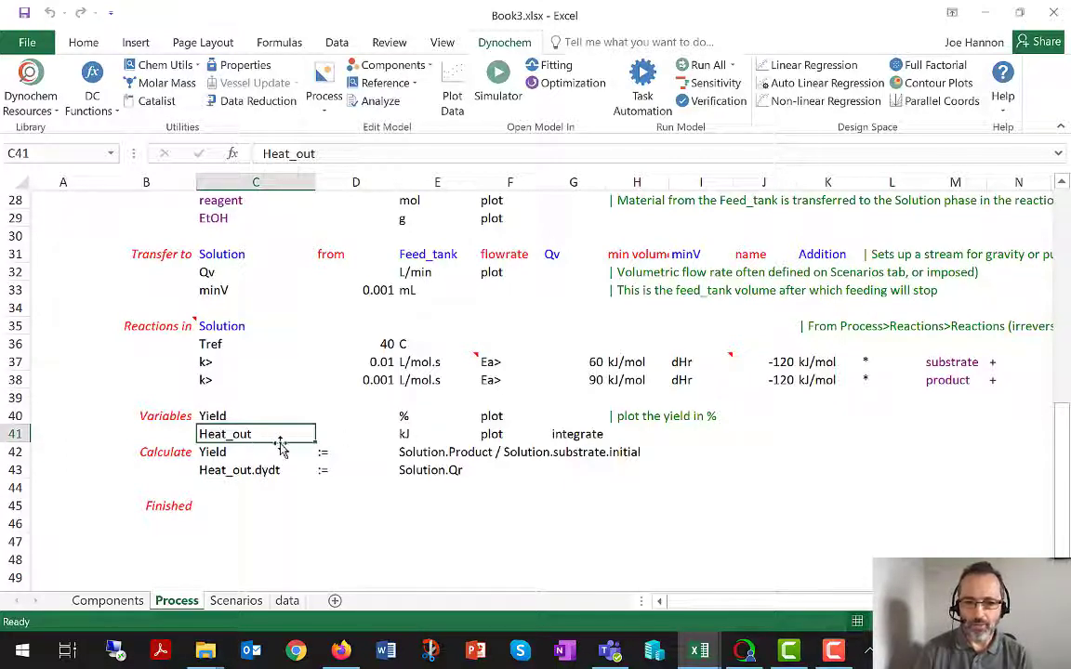
mouse_move(414, 432)
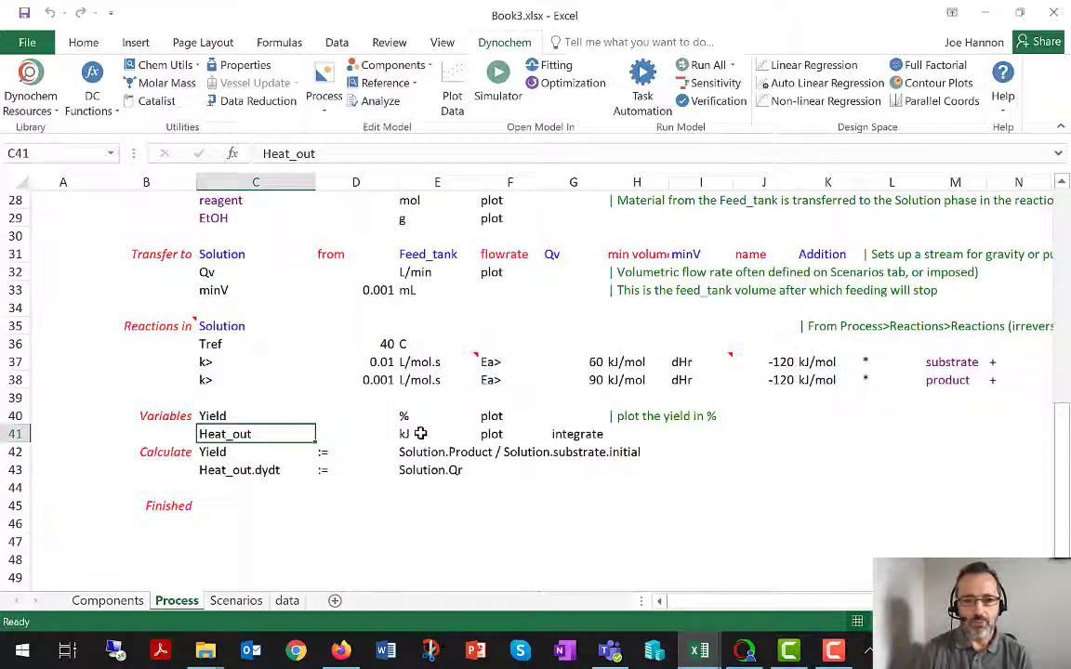
click(355, 433)
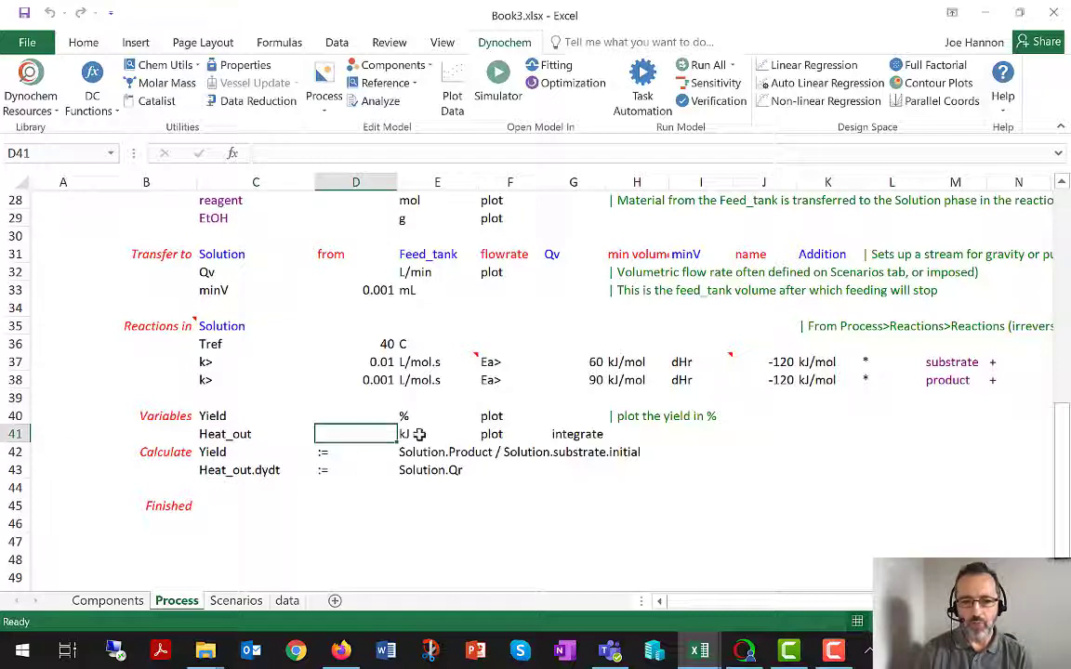
click(436, 434)
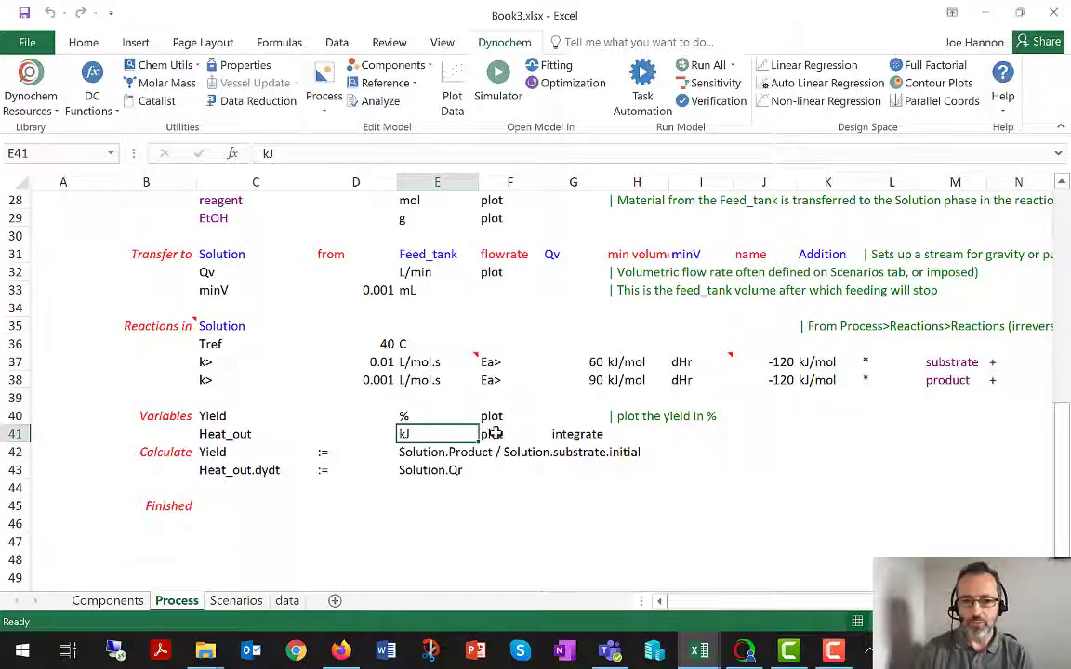
click(509, 433)
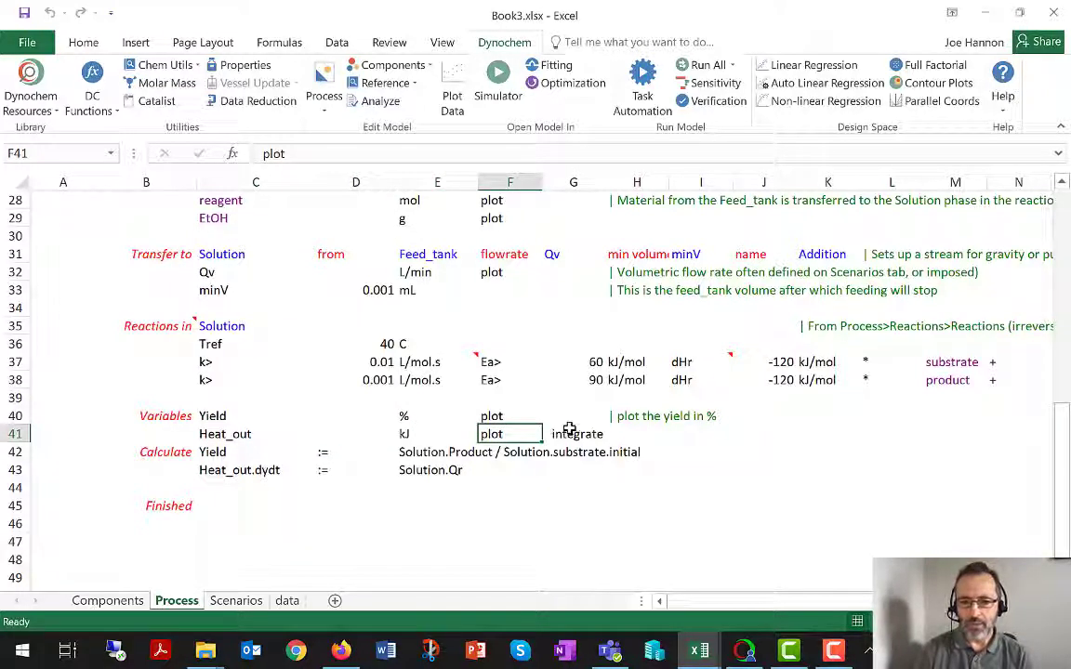
click(572, 433)
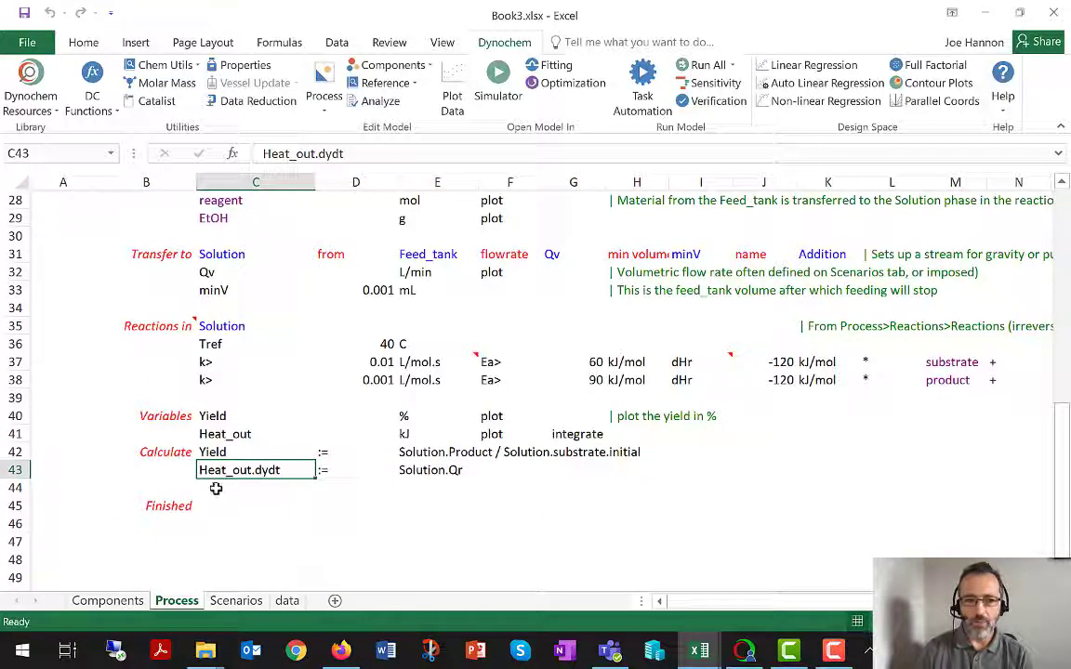
mouse_move(227, 481)
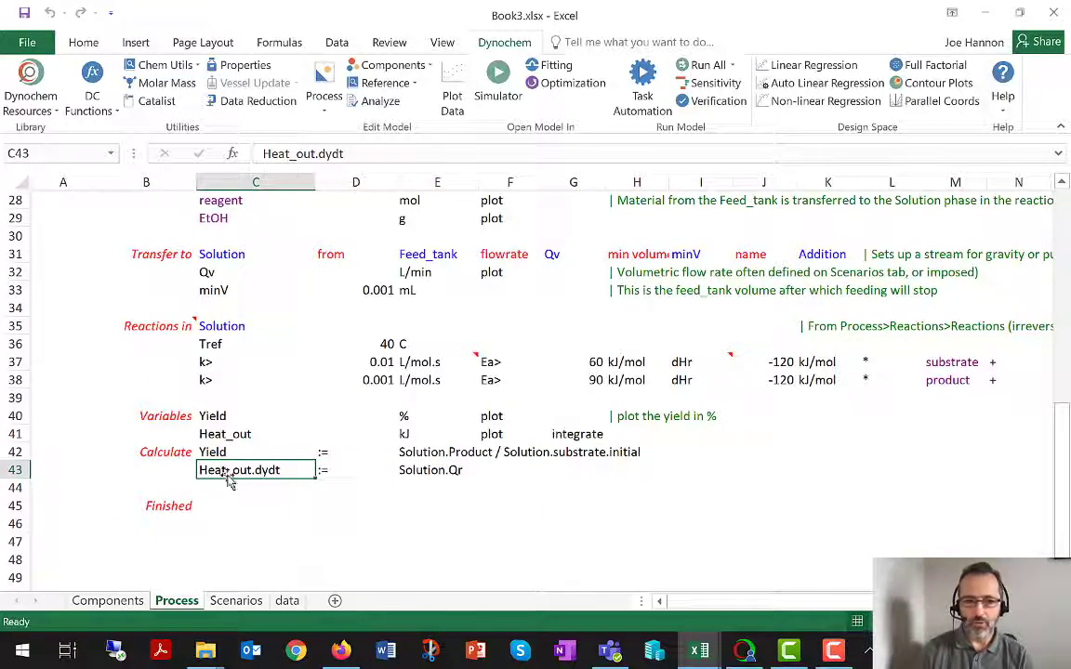
mouse_move(344, 469)
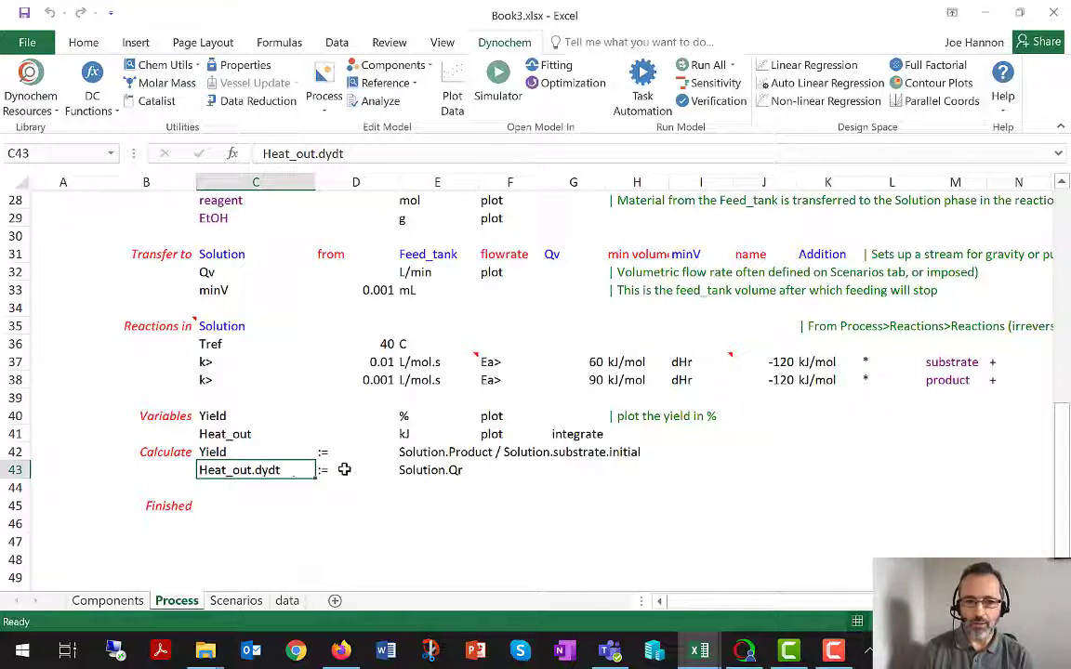
click(437, 469)
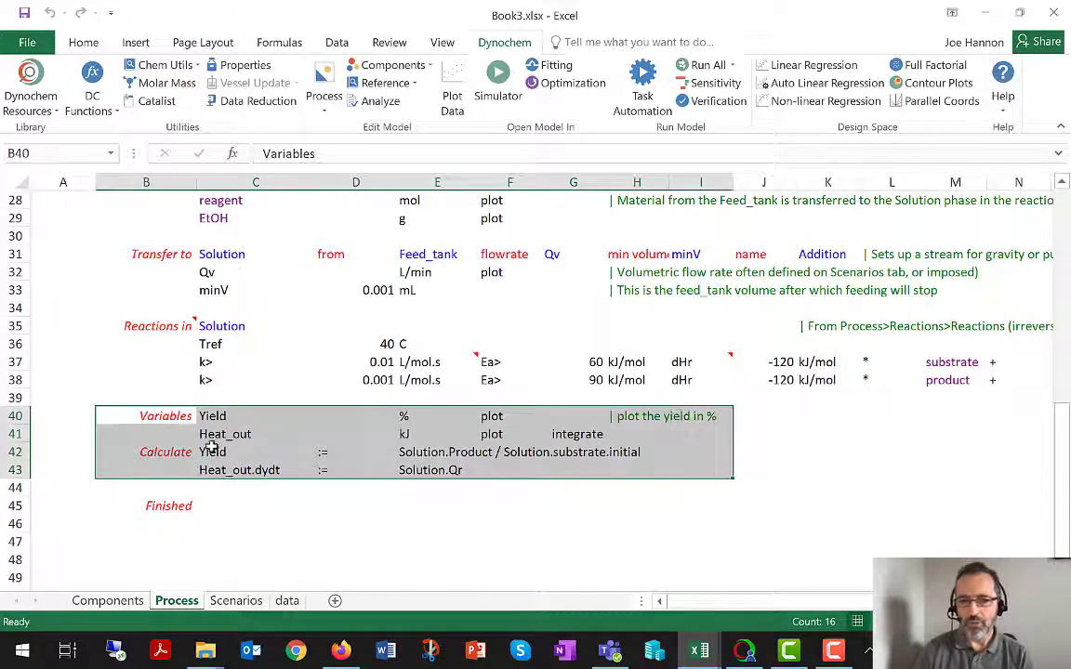
click(256, 434)
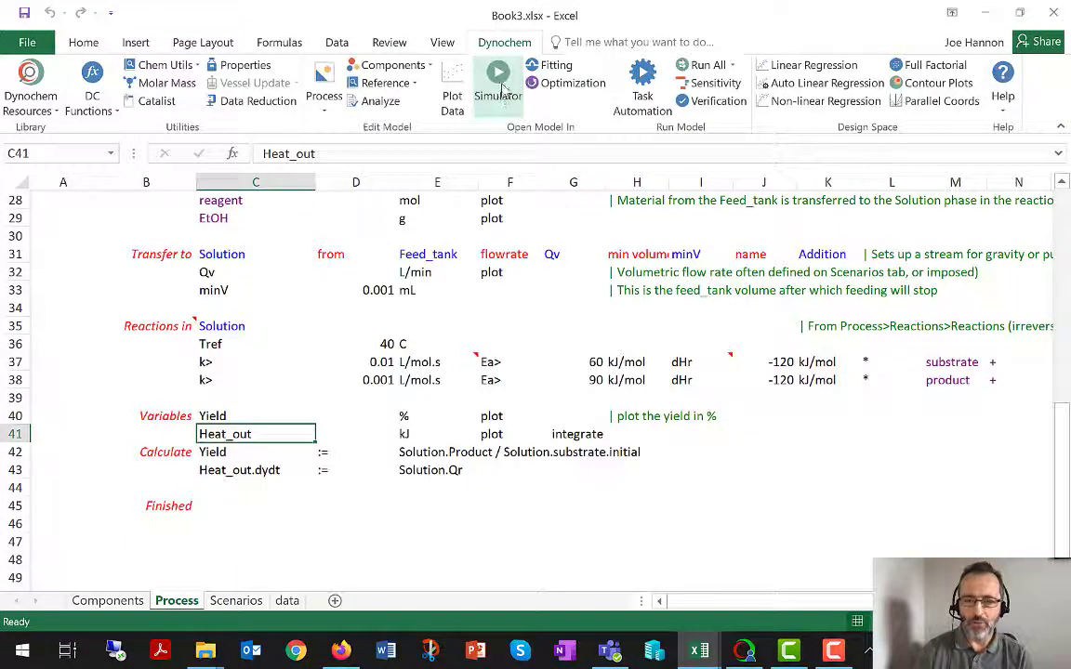
Send the model to Dynochem Simulator and accept the successful parse to show Experiment 1
click(497, 82)
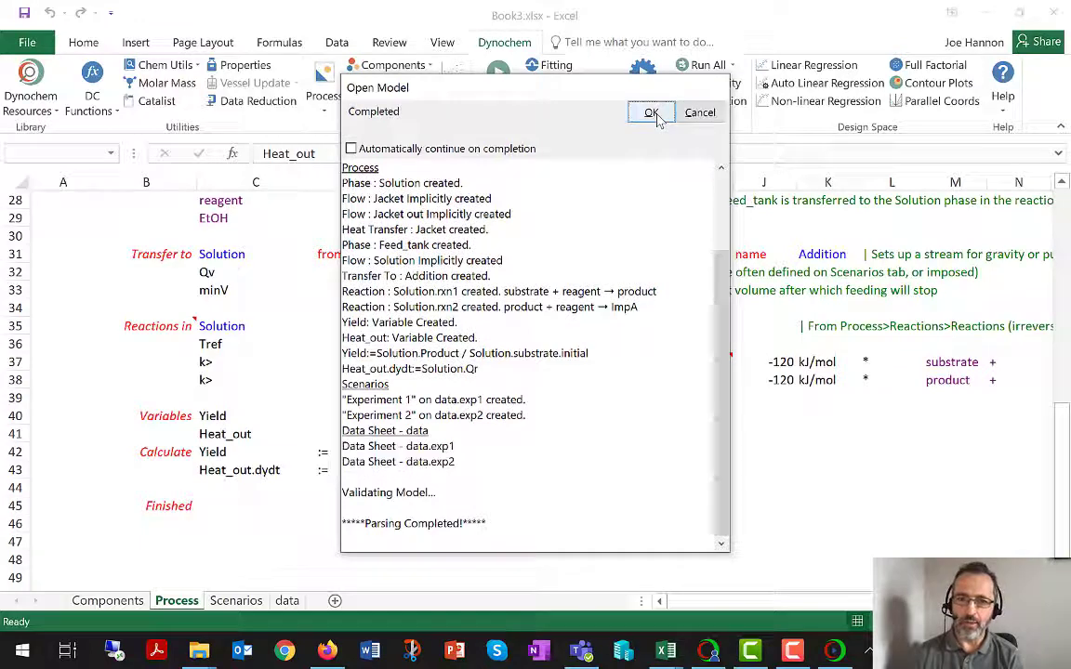
click(651, 113)
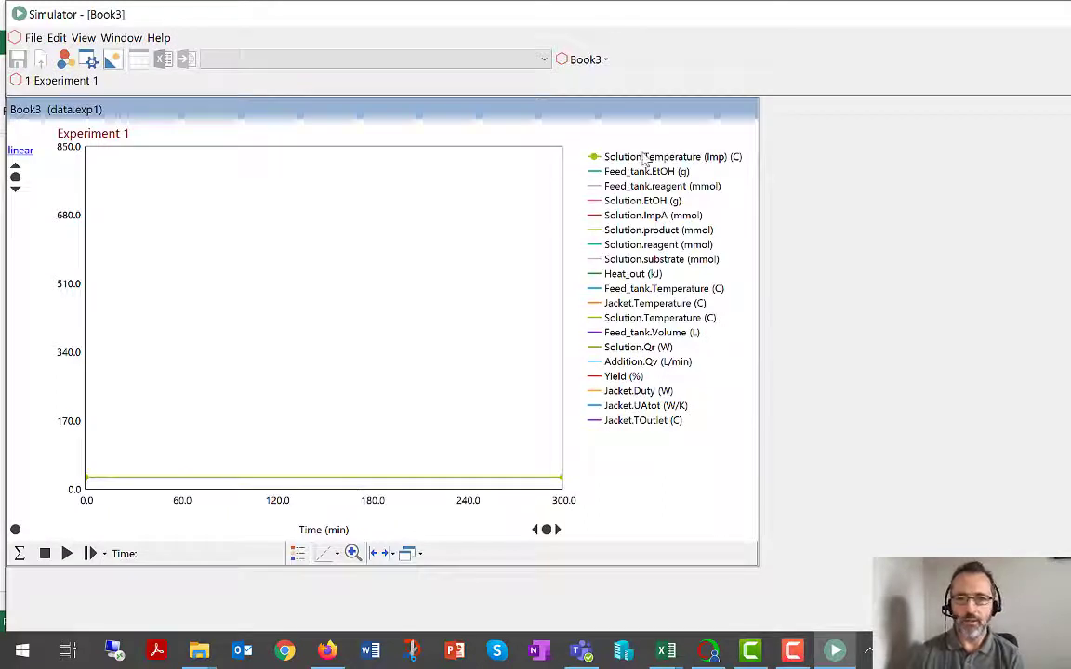
Run Experiment 1 to 300 min, plotting Heat_out rising toward about 58 kJ
click(66, 553)
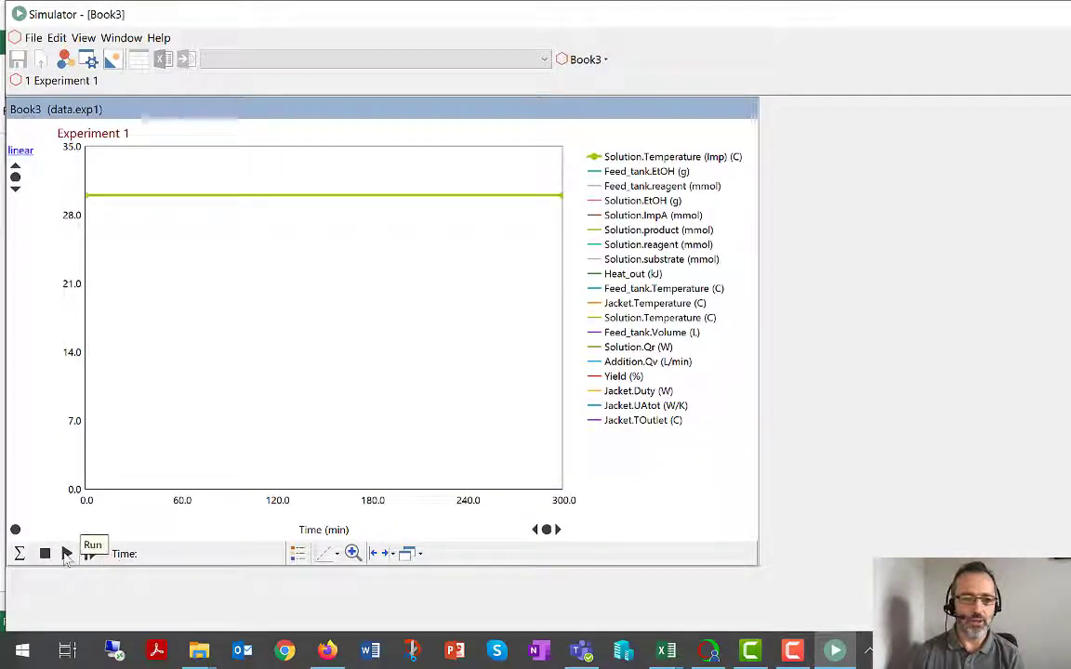
click(66, 553)
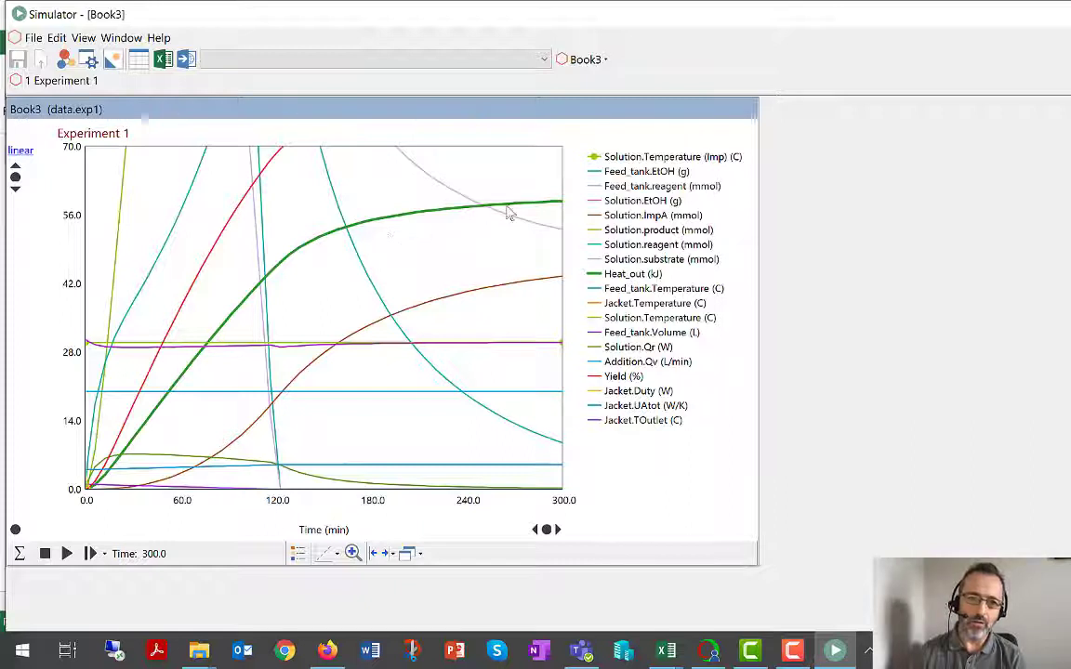
mouse_move(560, 206)
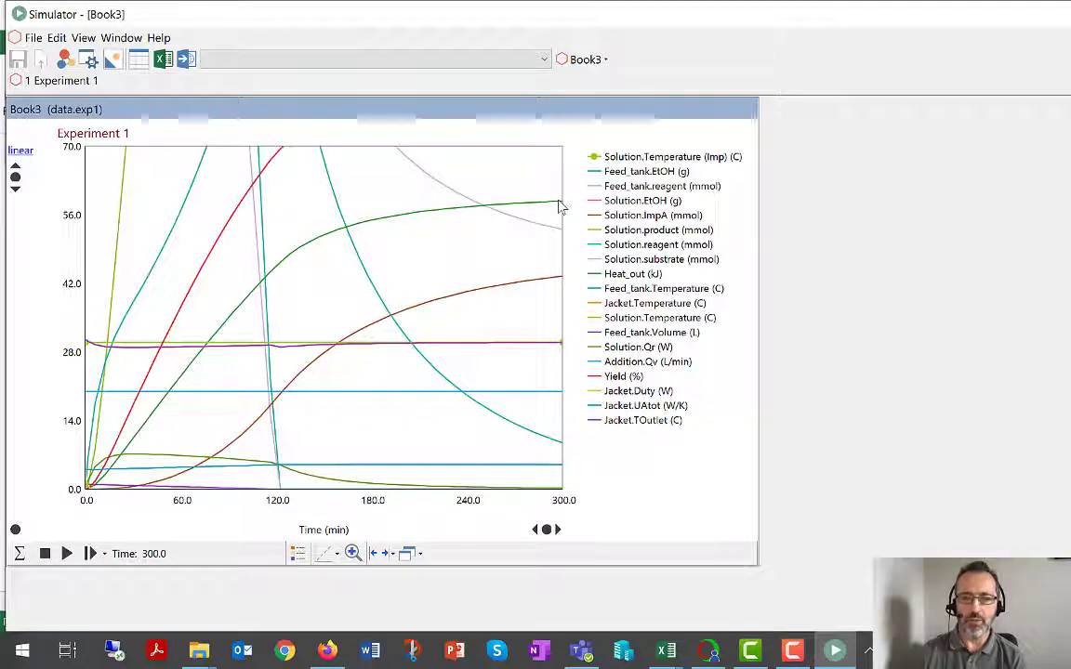
mouse_move(90, 552)
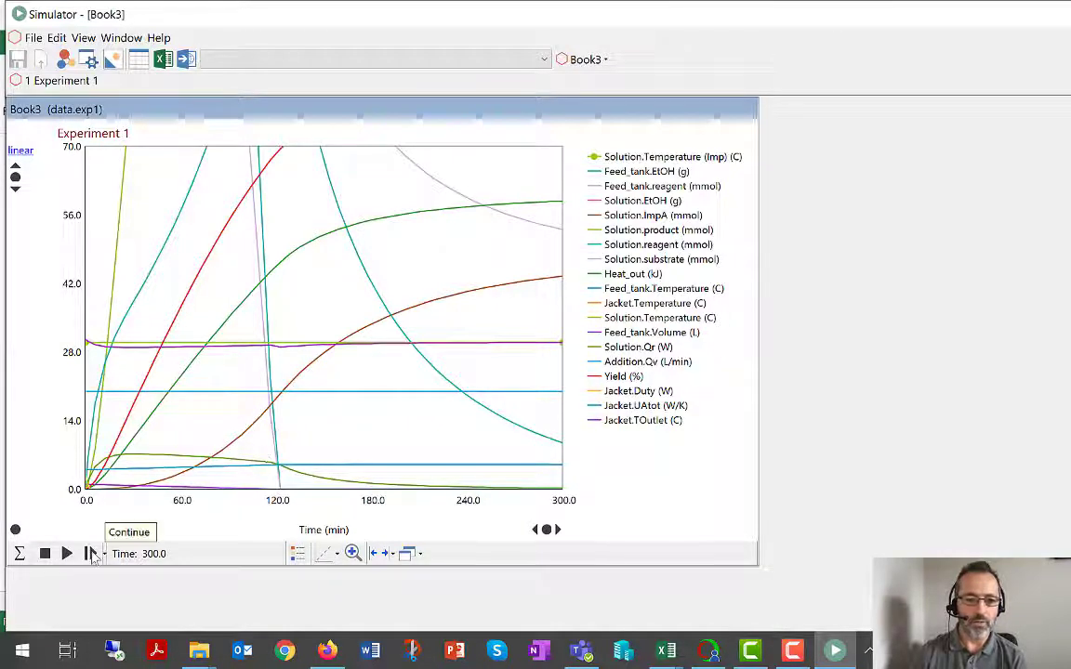
Continue Experiment 1 to 450 min, where Heat_out levels off near 60 kJ
click(66, 553)
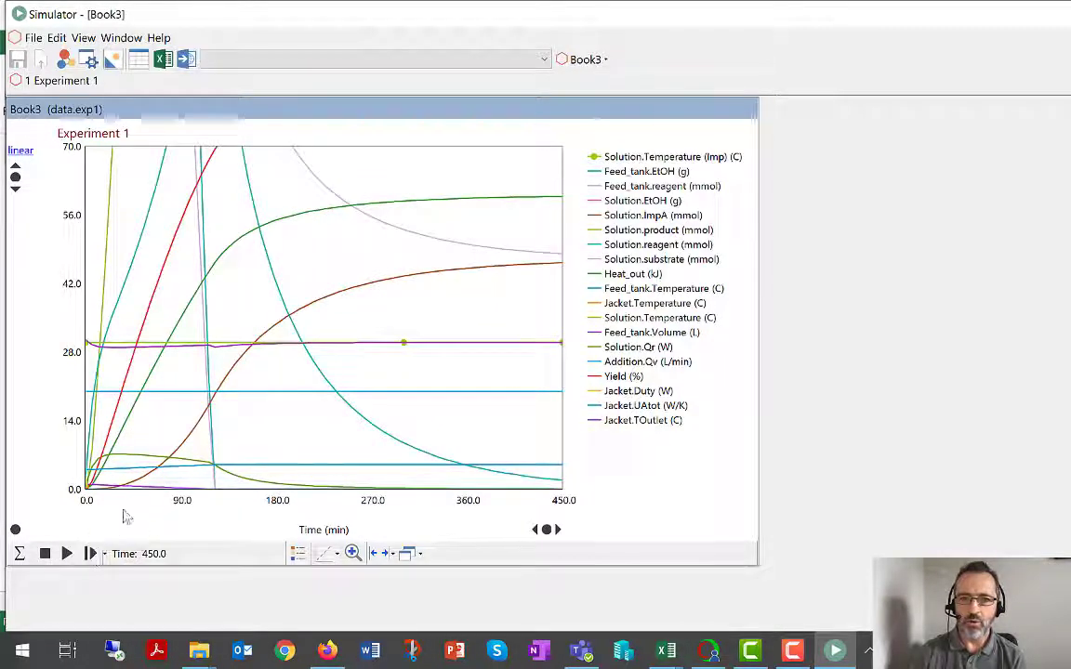
mouse_move(543, 195)
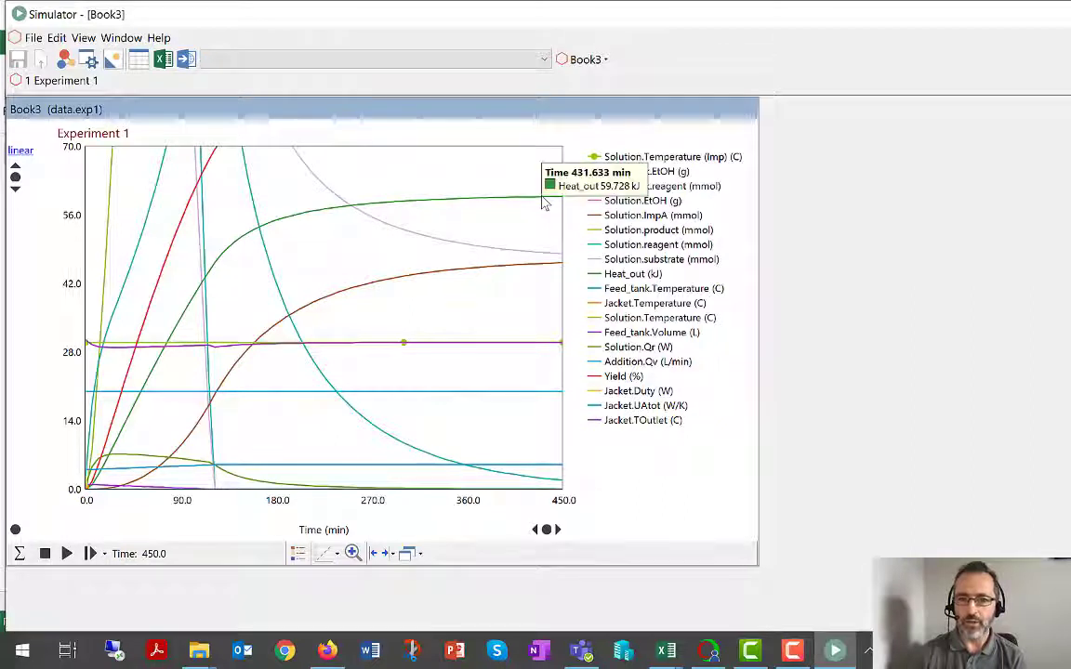
mouse_move(295, 463)
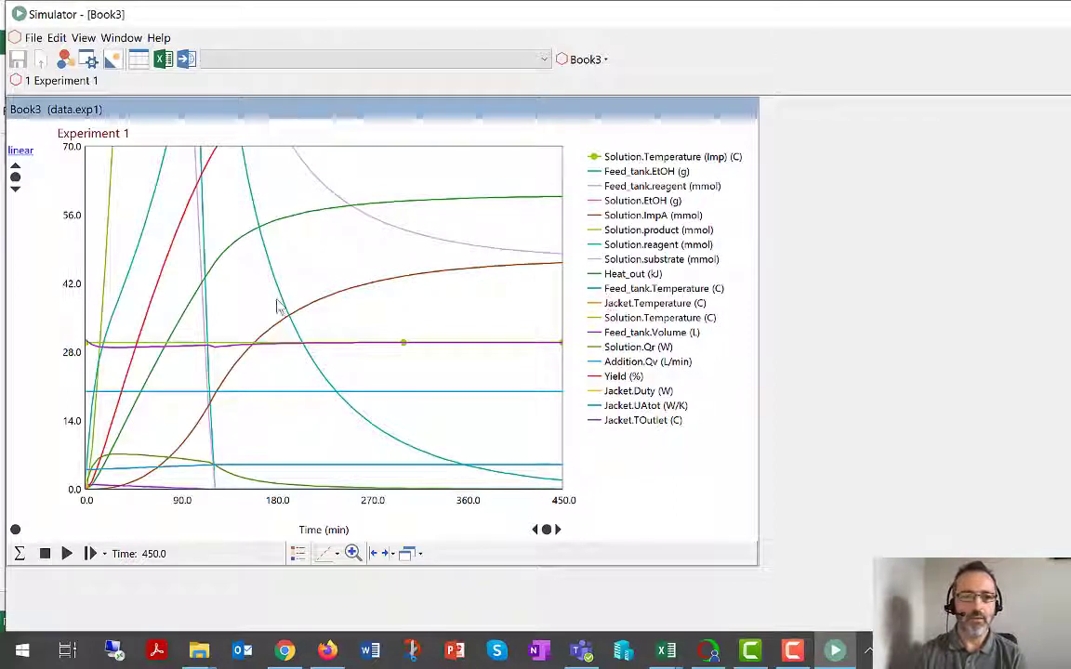
mouse_move(16, 553)
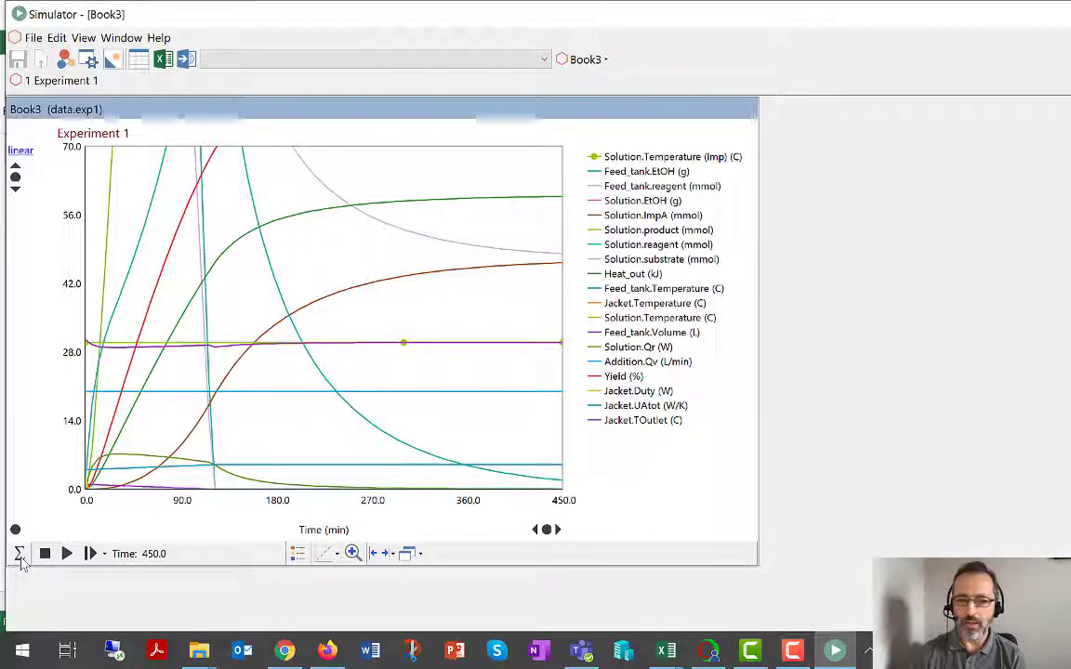
Show the Solver Properties: Rosenbrock method, 1E-3 accuracy, 3 steps, 11 equations
click(19, 553)
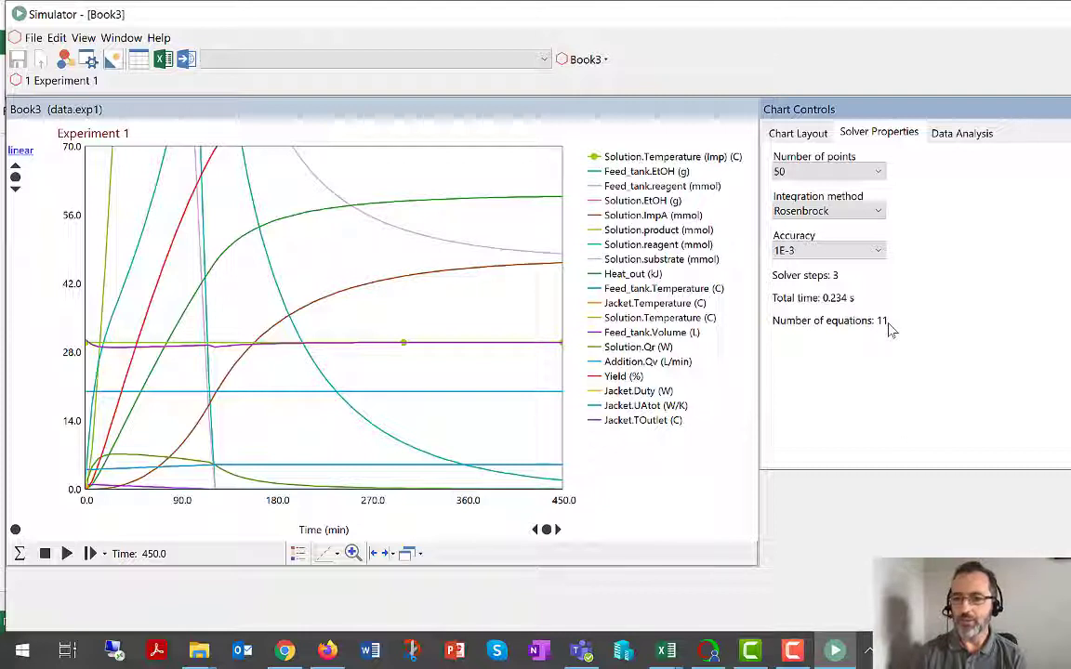
mouse_move(625, 287)
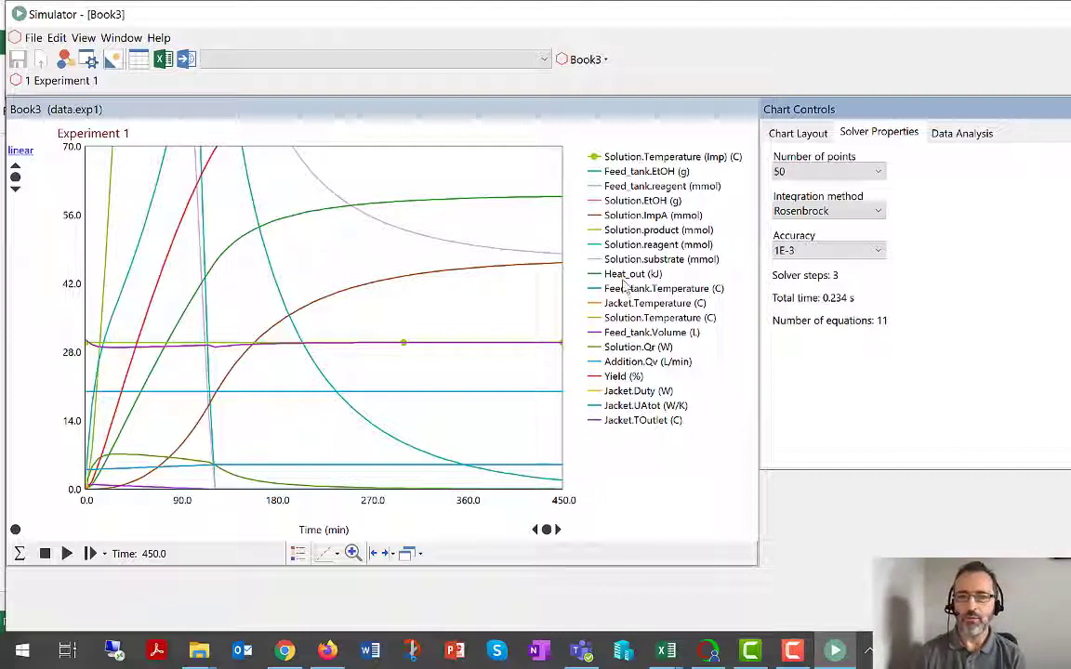